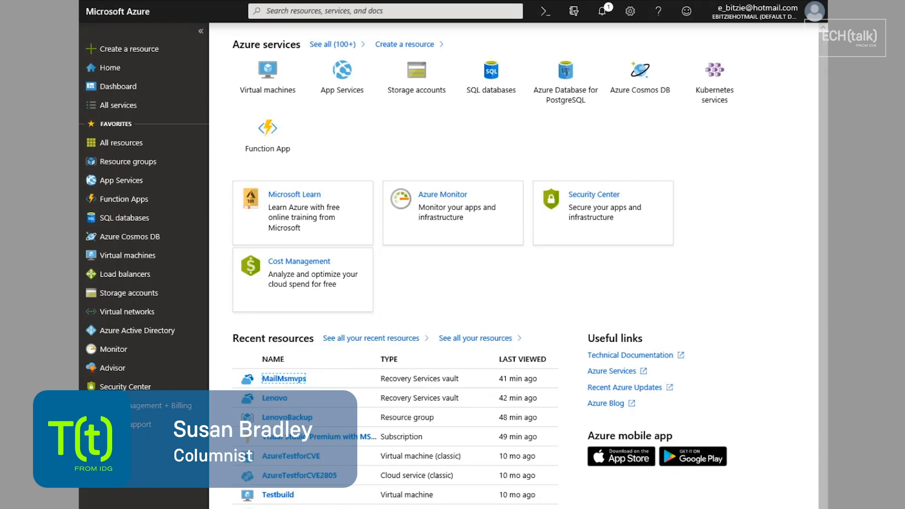
- Search the portal for 'recov' and bring up the Recovery Services vaults list
click(384, 11)
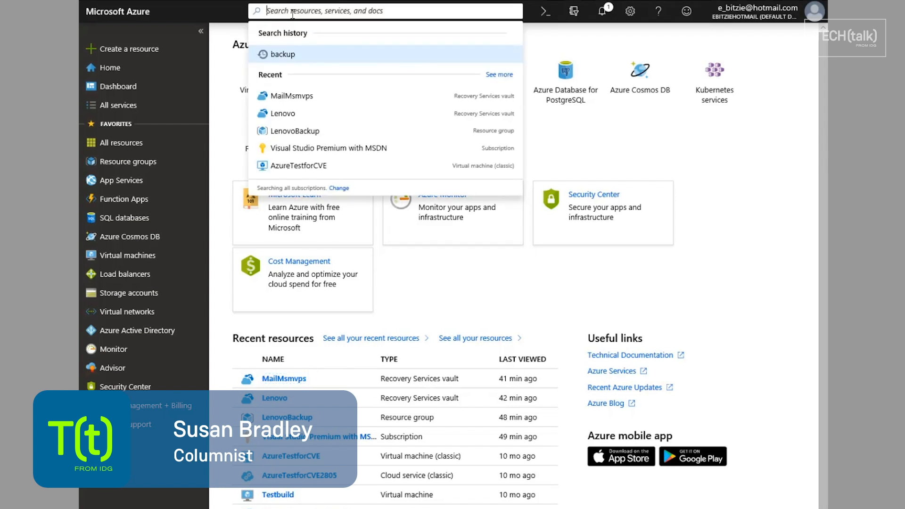
text(recov)
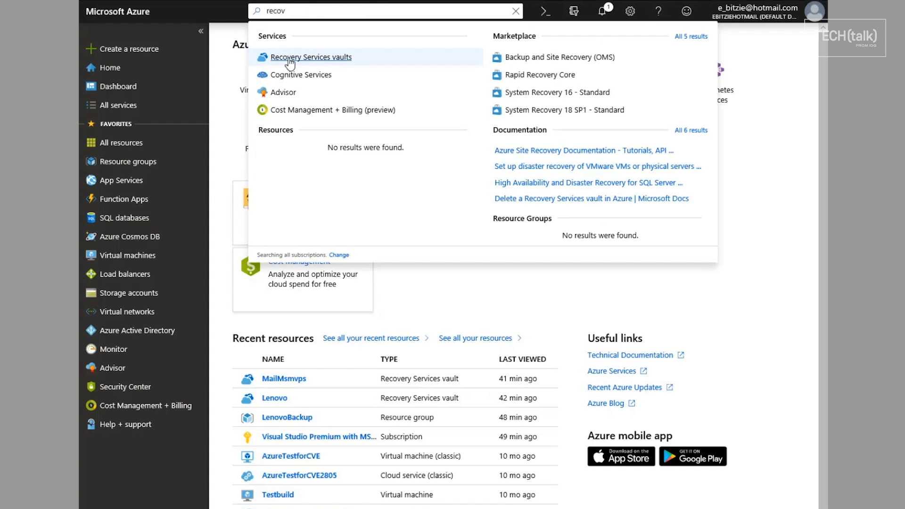
click(310, 57)
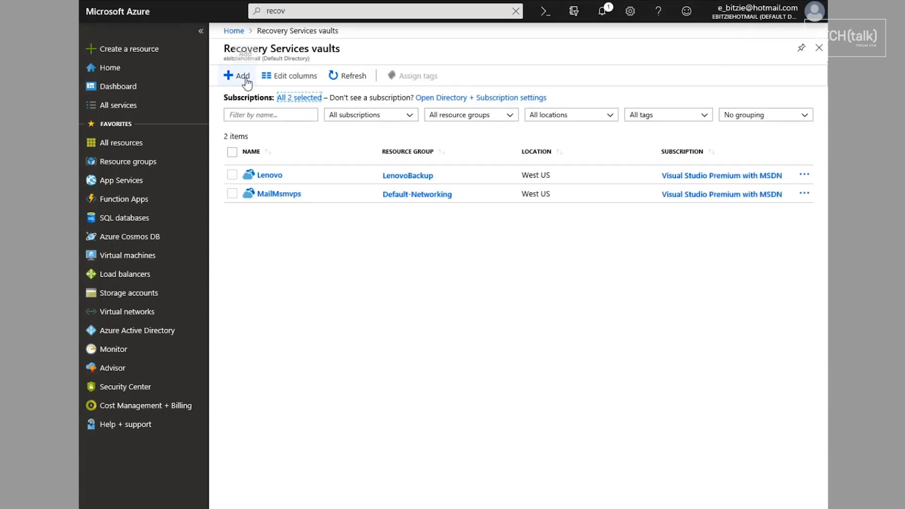
mouse_move(237, 76)
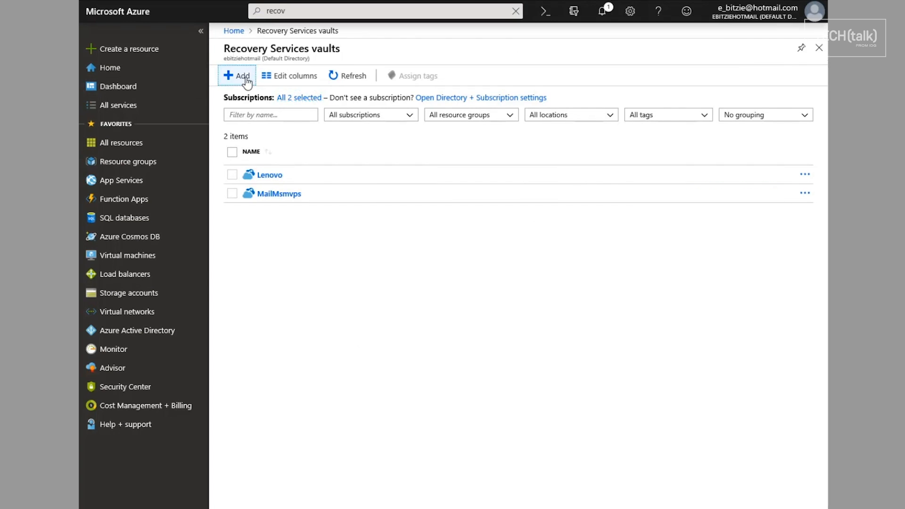
- Start a new Recovery Services vault and name it TestBackup
click(237, 76)
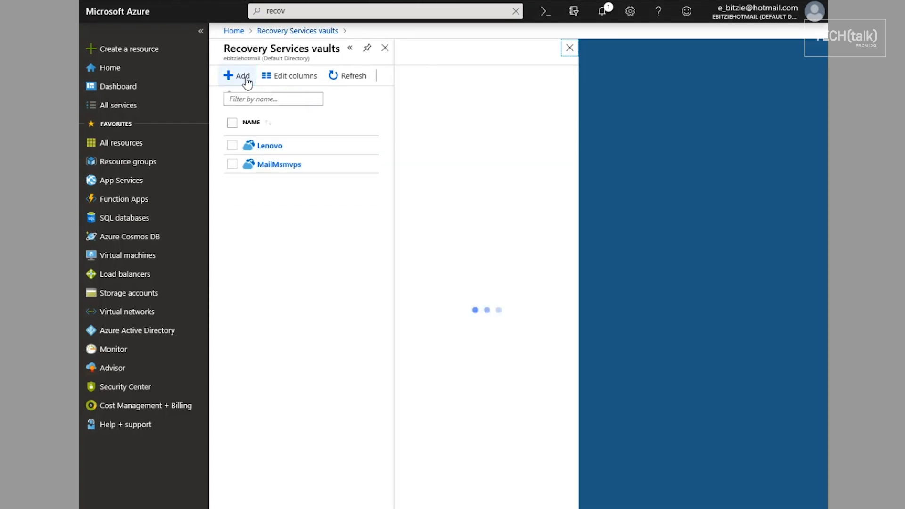
click(236, 75)
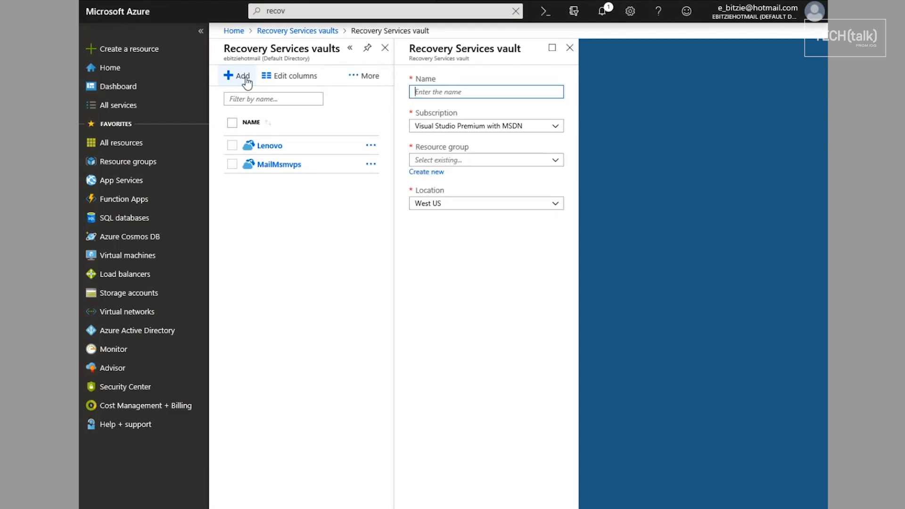
text(Tes)
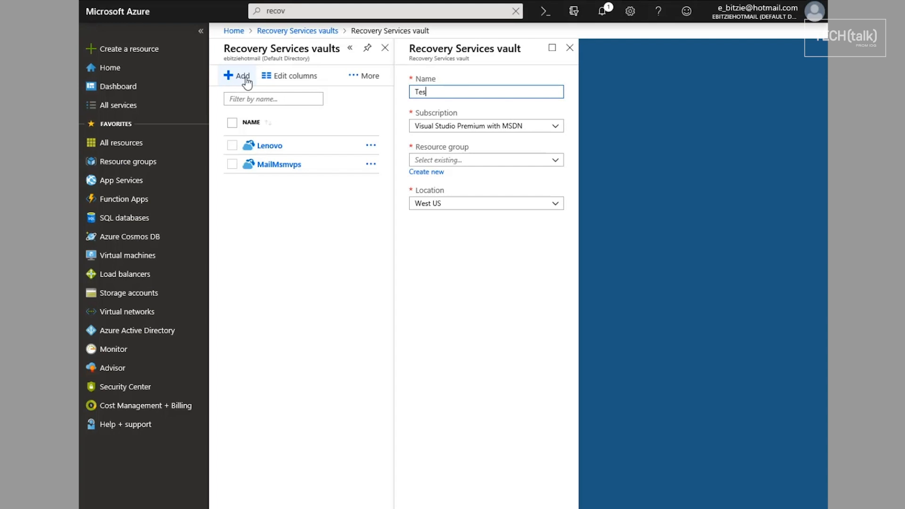
text(Backup)
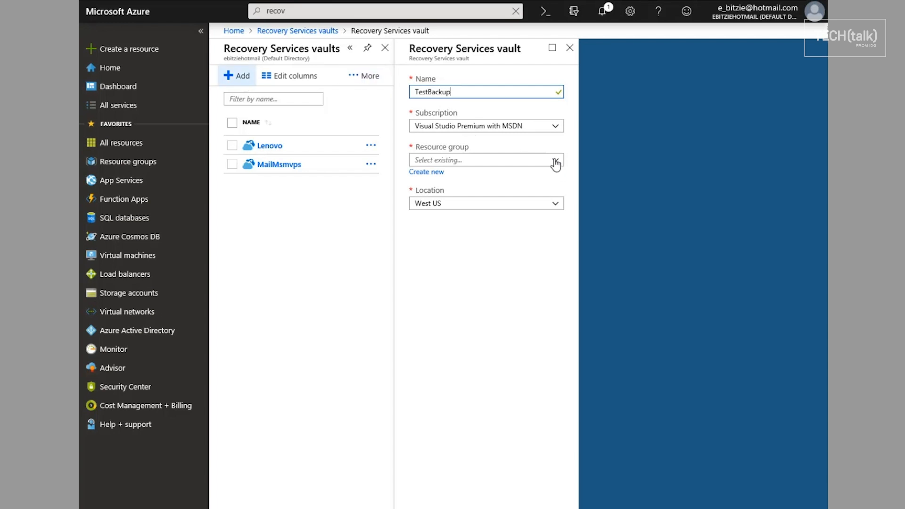
- Assign the vault to a newly created resource group named Test
click(553, 160)
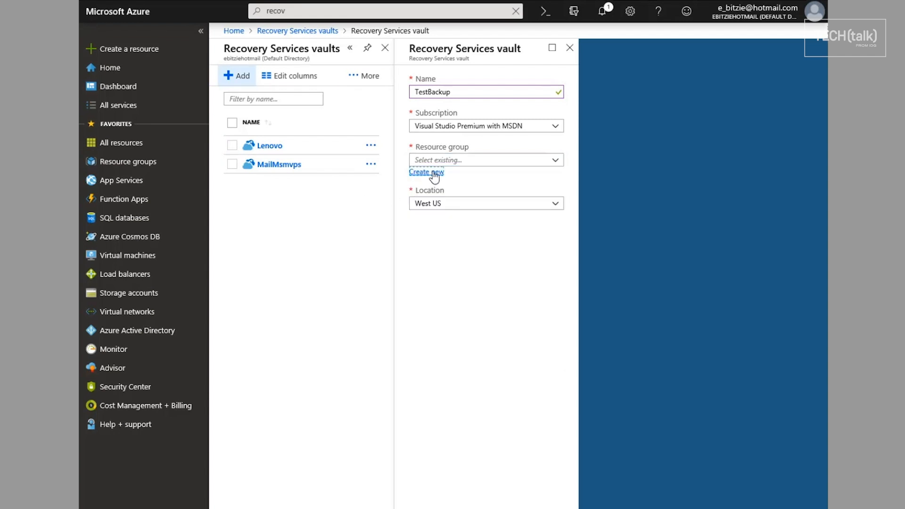
click(426, 172)
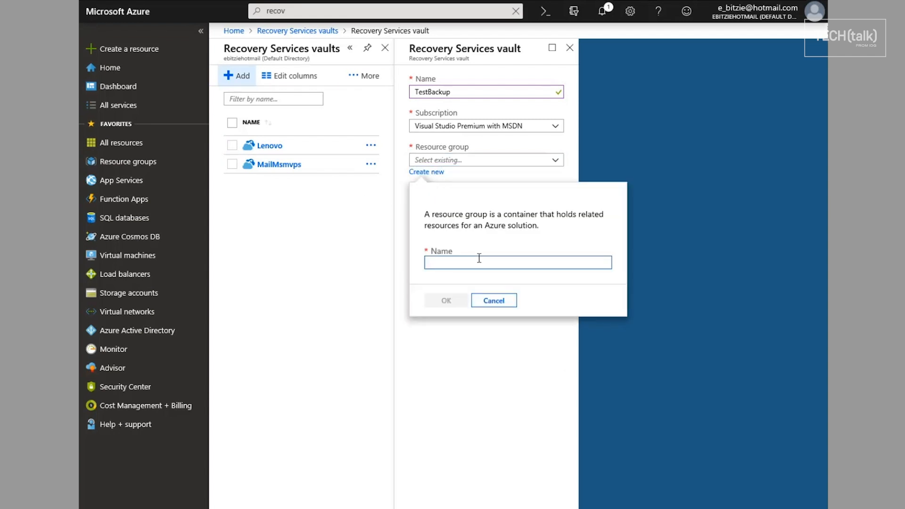
text(Ter)
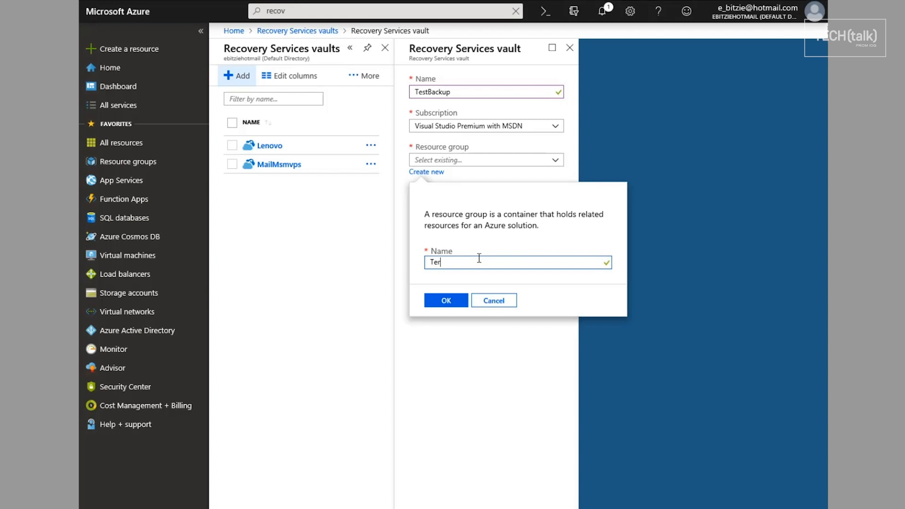
text(st)
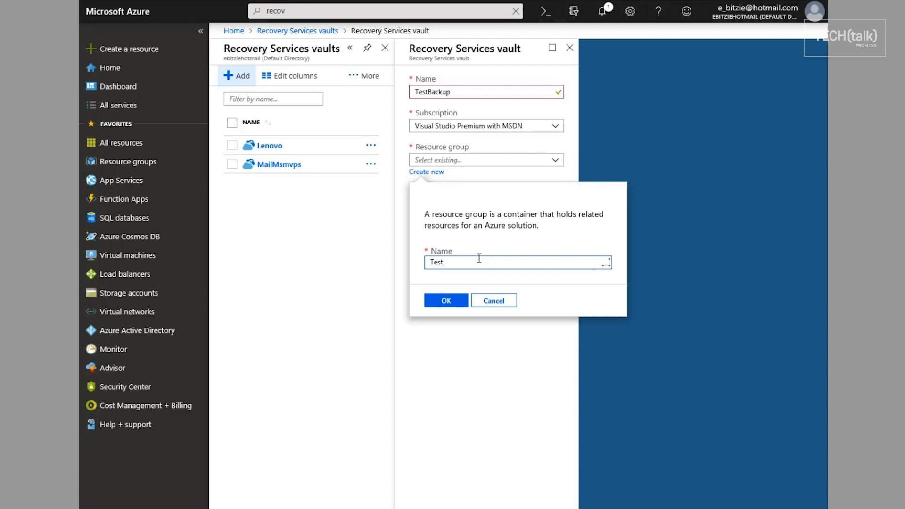
click(444, 300)
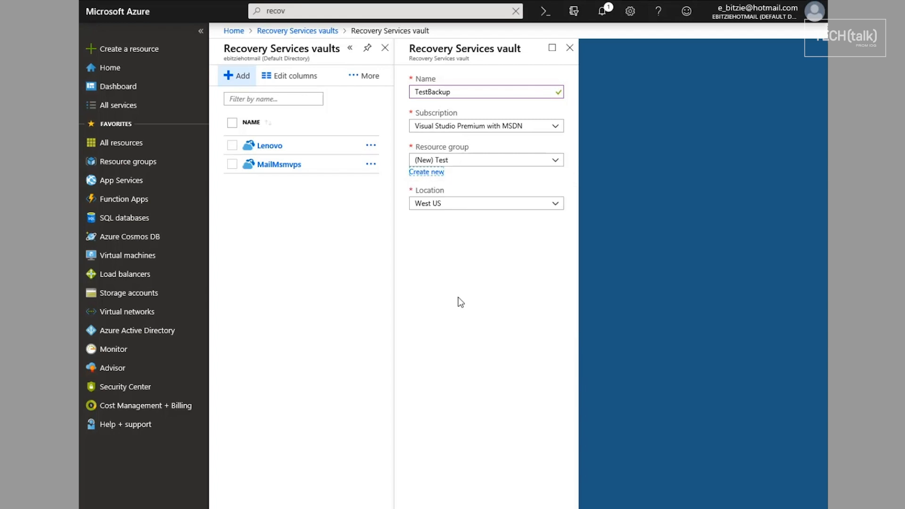
- Review the available locations and keep West US for the vault
click(484, 203)
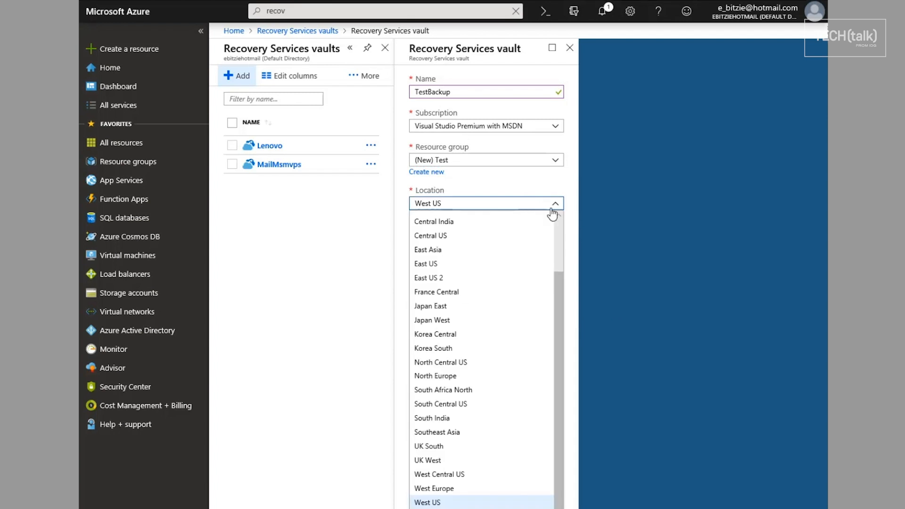
scroll(up, 3)
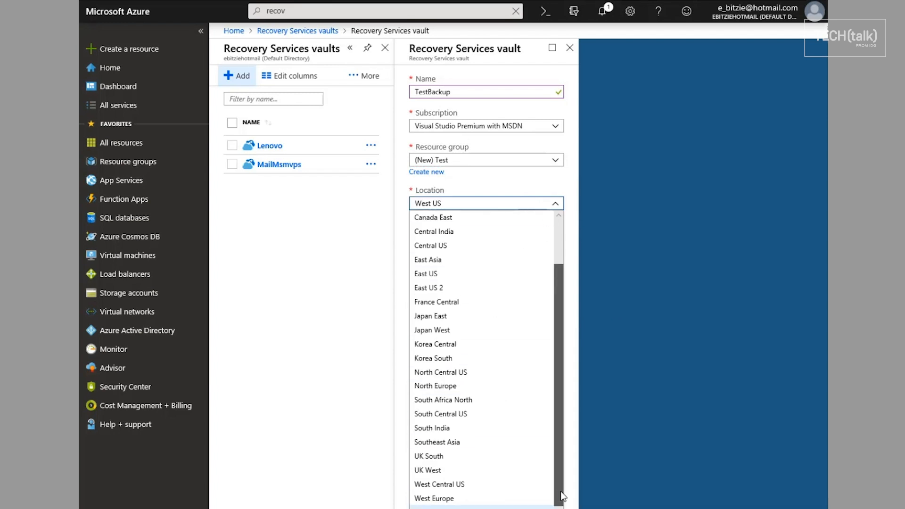
scroll(up, 3)
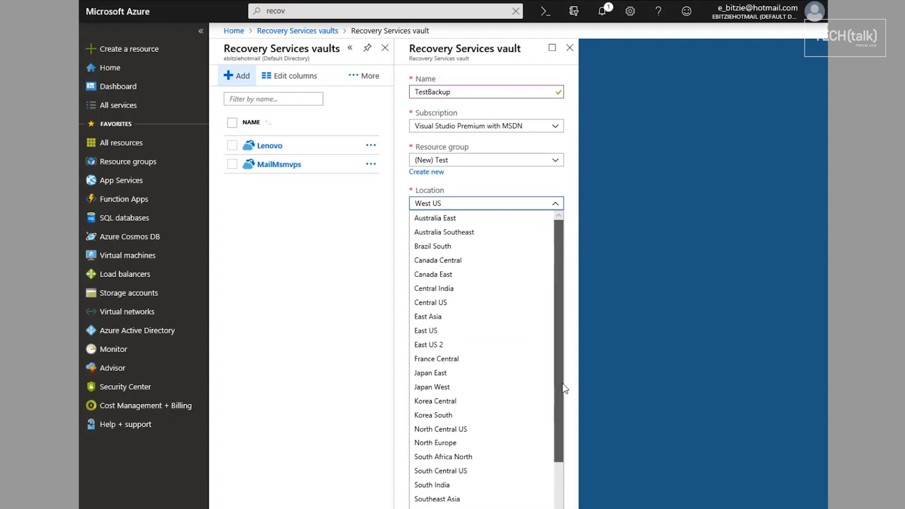
scroll(down, 3)
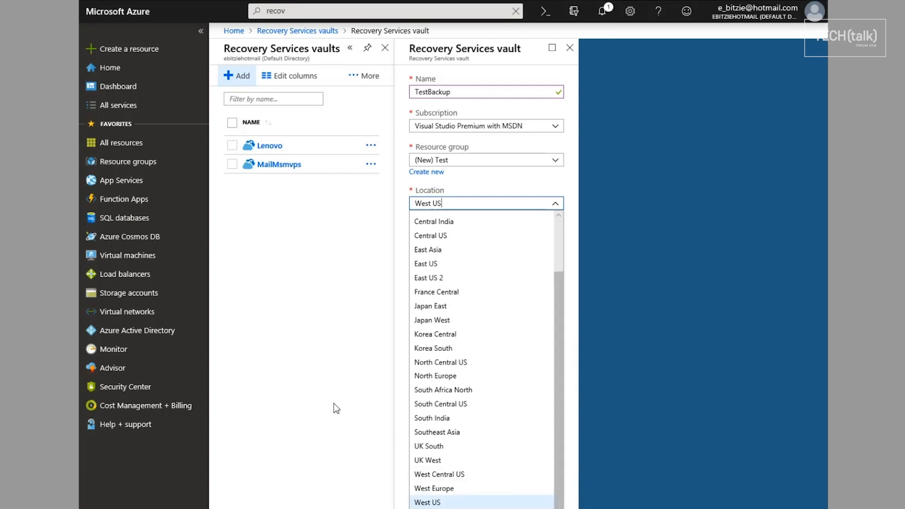
click(427, 502)
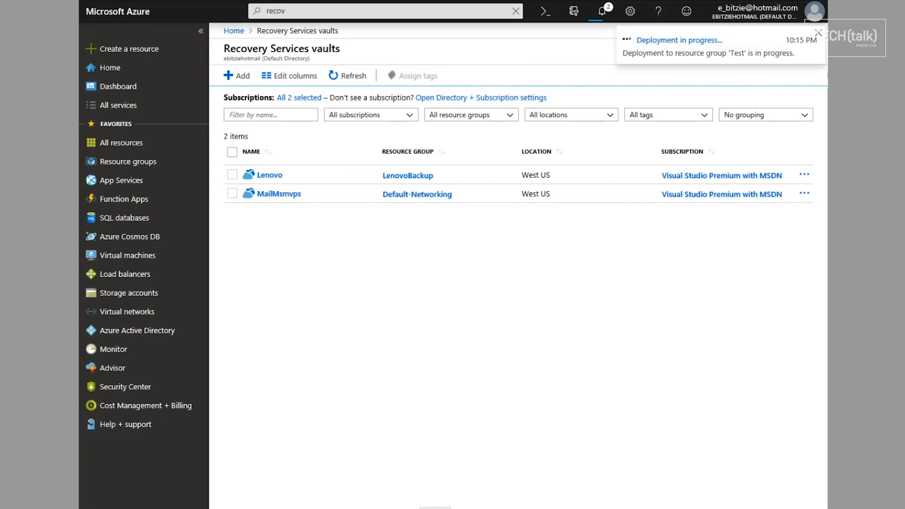
- Dismiss the deployment notice, refresh the vault list and open the TestBackup vault
click(817, 32)
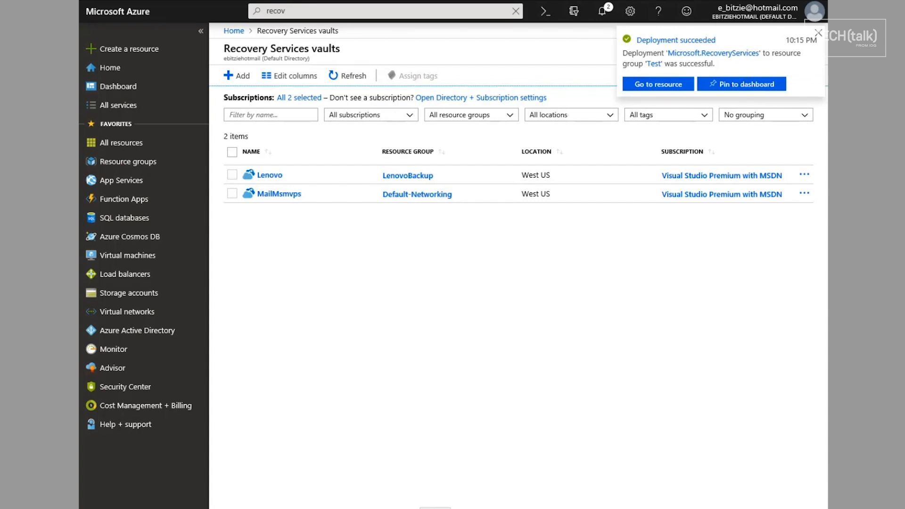
click(818, 33)
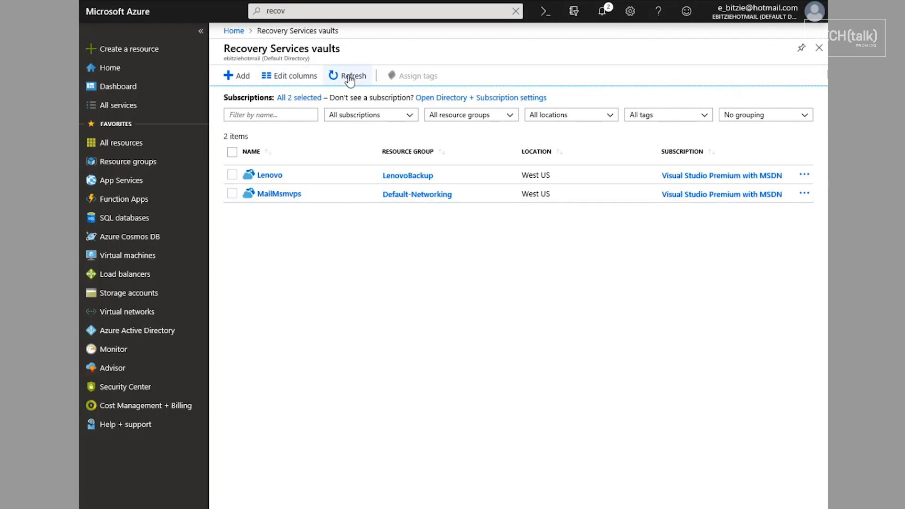
click(346, 76)
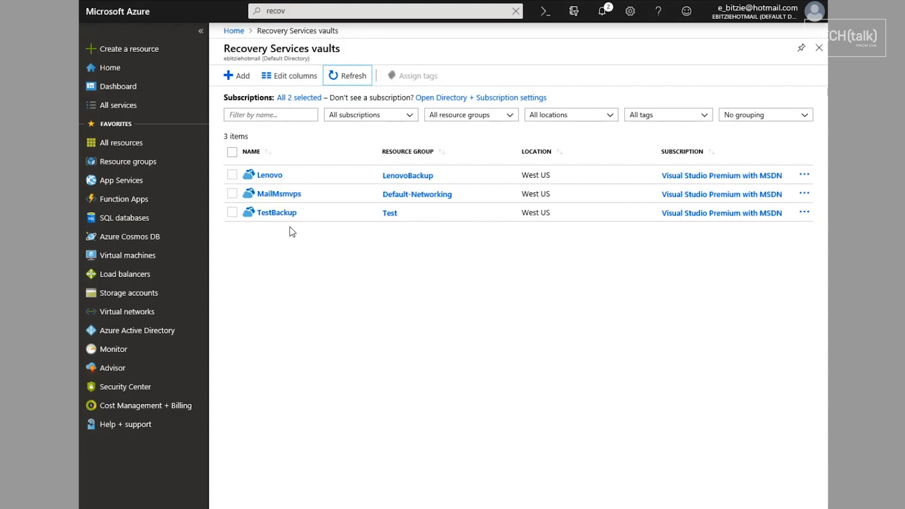
click(276, 212)
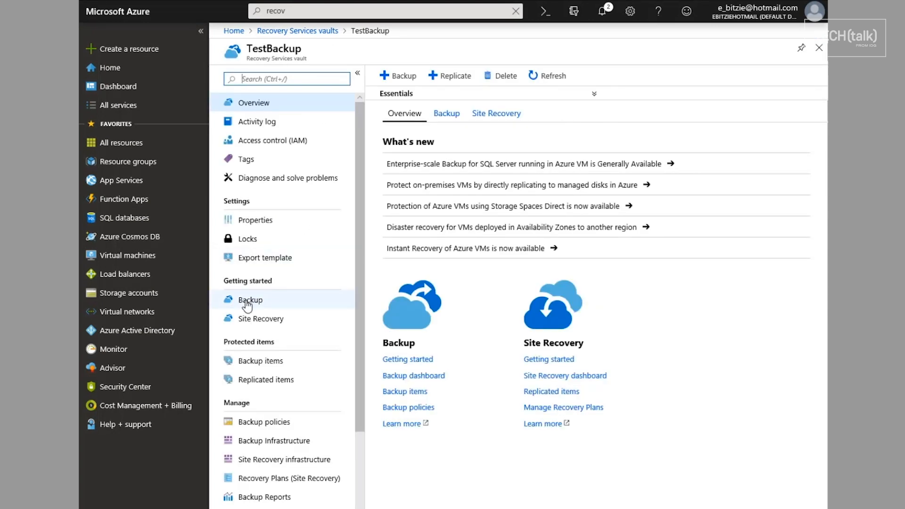
- Configure TestBackup's backup goal as On-Premises workload with Files and folders selected
click(249, 299)
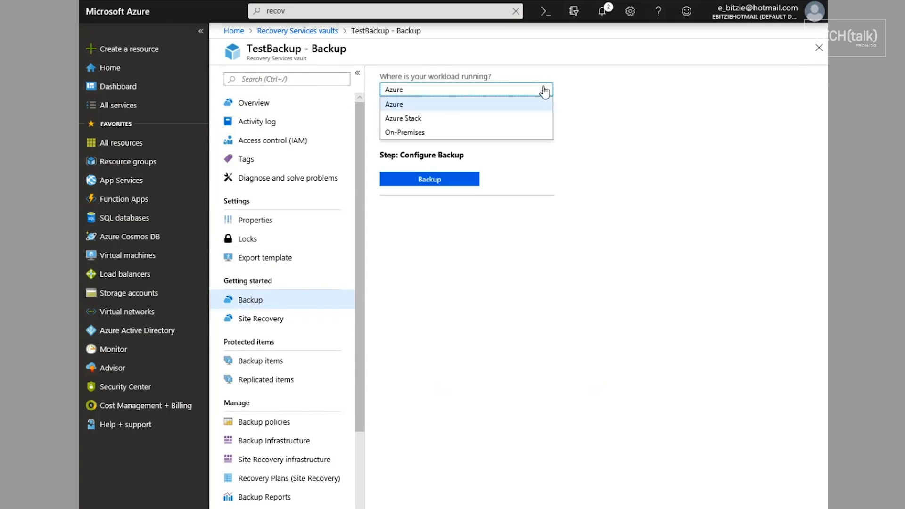
mouse_move(416, 132)
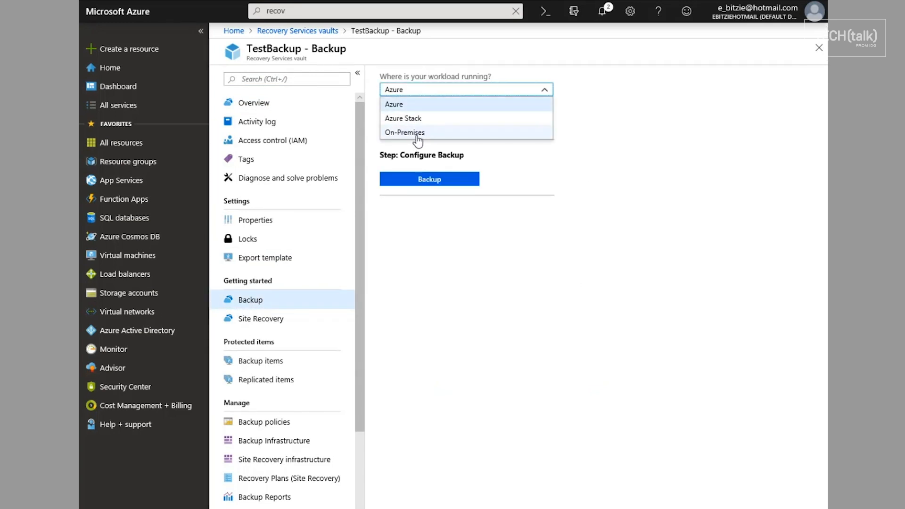
mouse_move(418, 136)
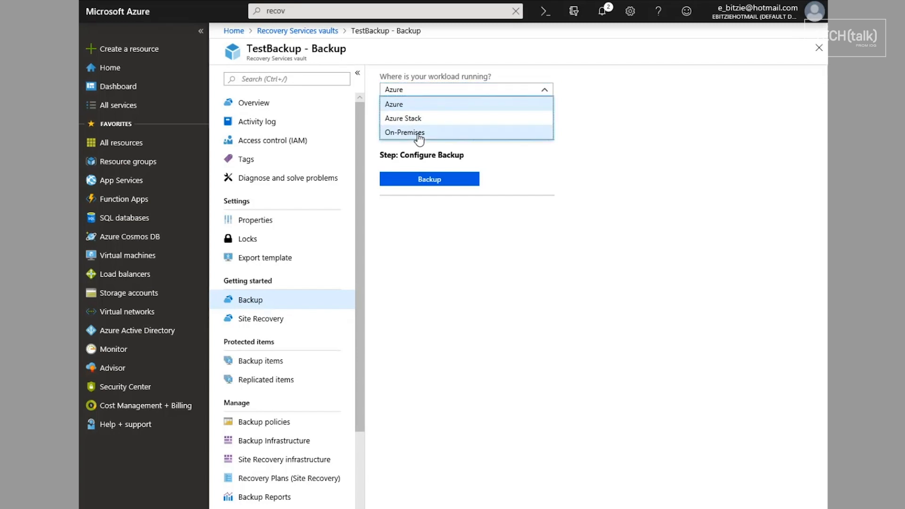
click(404, 132)
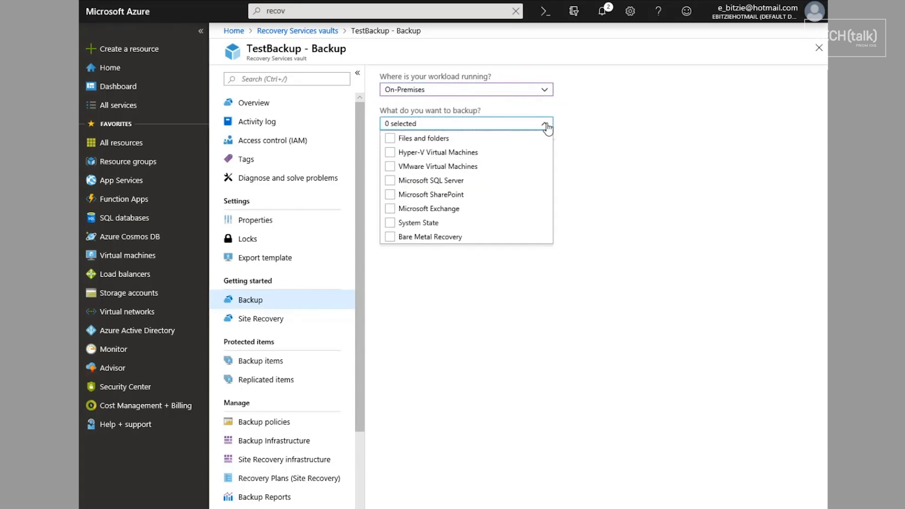
mouse_move(430, 208)
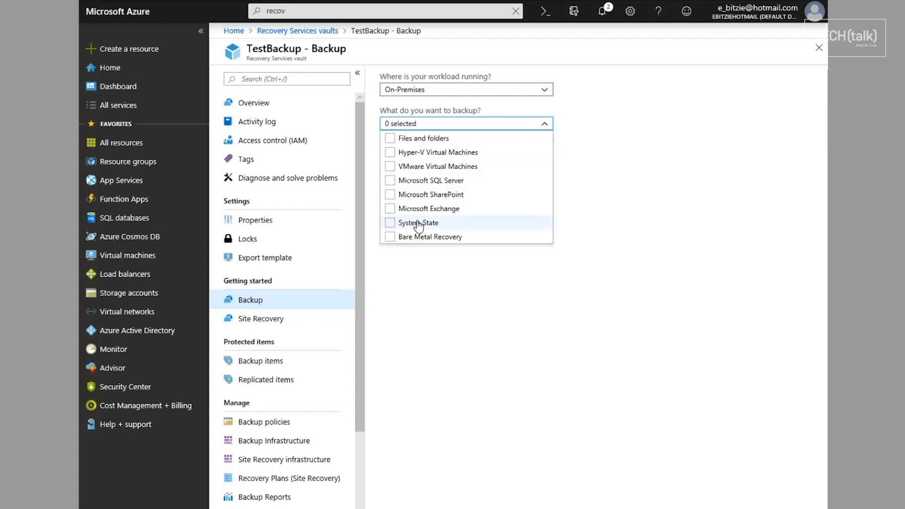
mouse_move(391, 241)
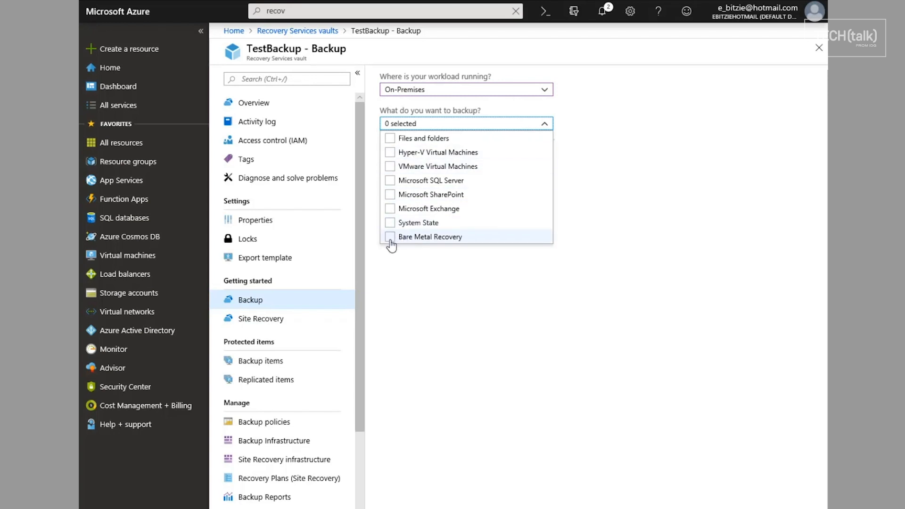
mouse_move(392, 224)
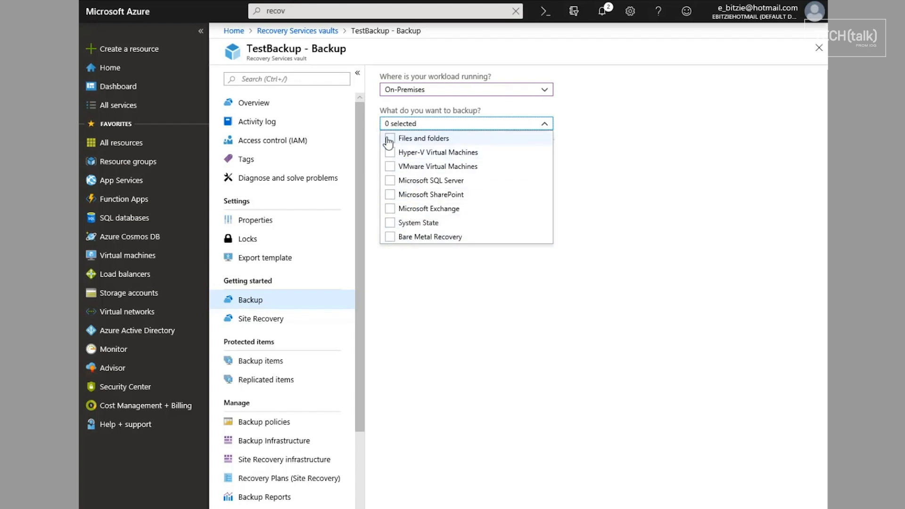
click(390, 138)
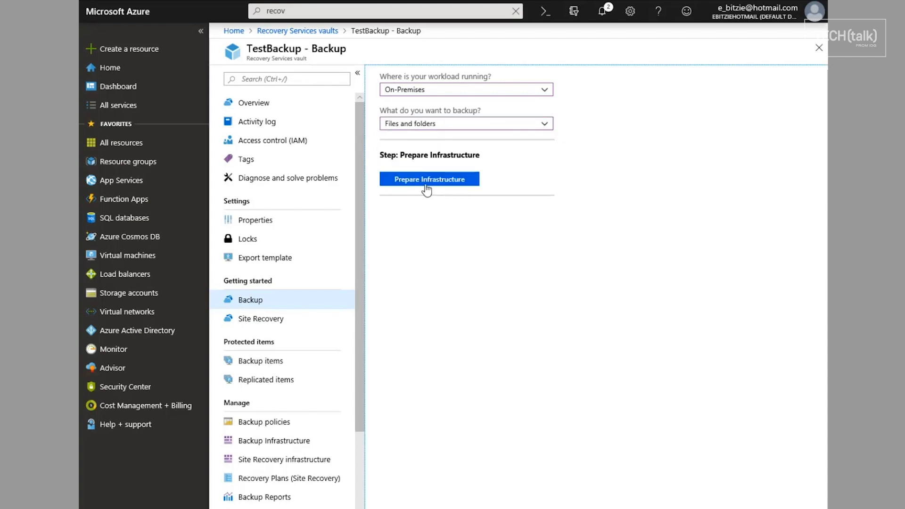
- Go to Prepare Infrastructure and download the Recovery Services agent for Windows Server
click(428, 180)
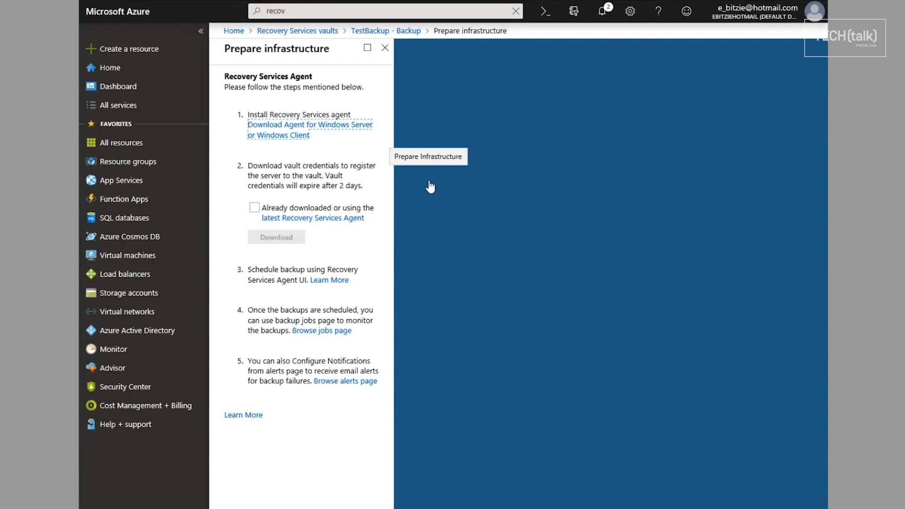
mouse_move(272, 137)
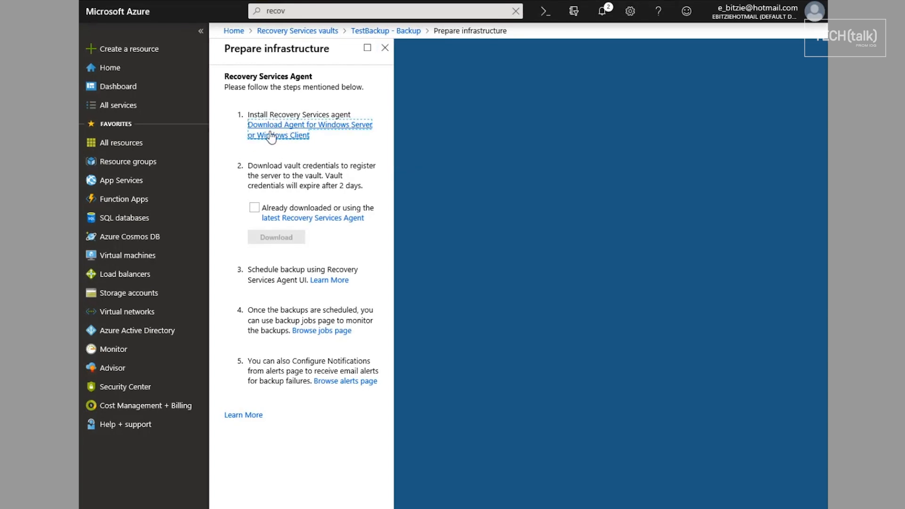
mouse_move(291, 134)
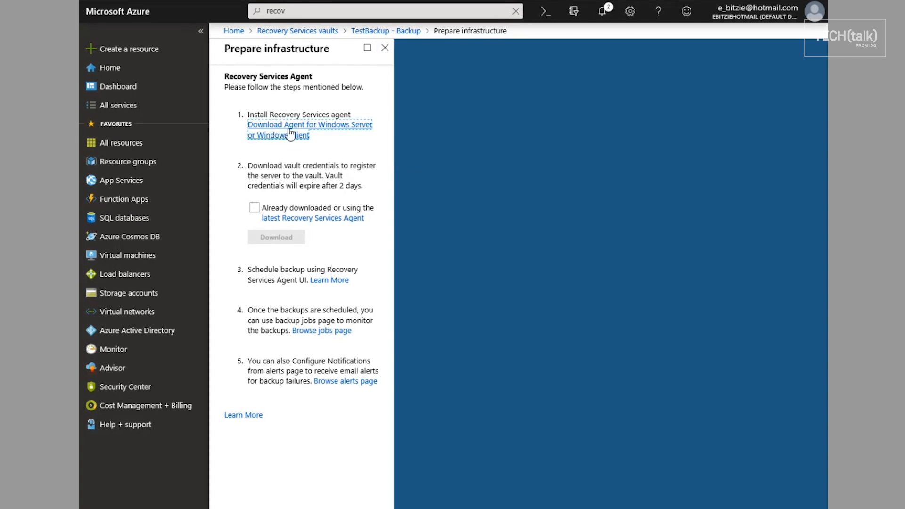
mouse_move(509, 503)
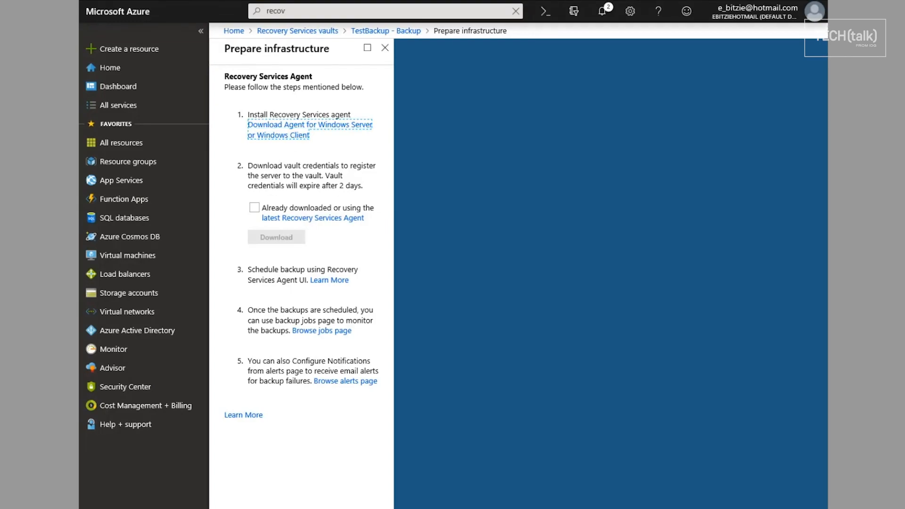
click(309, 124)
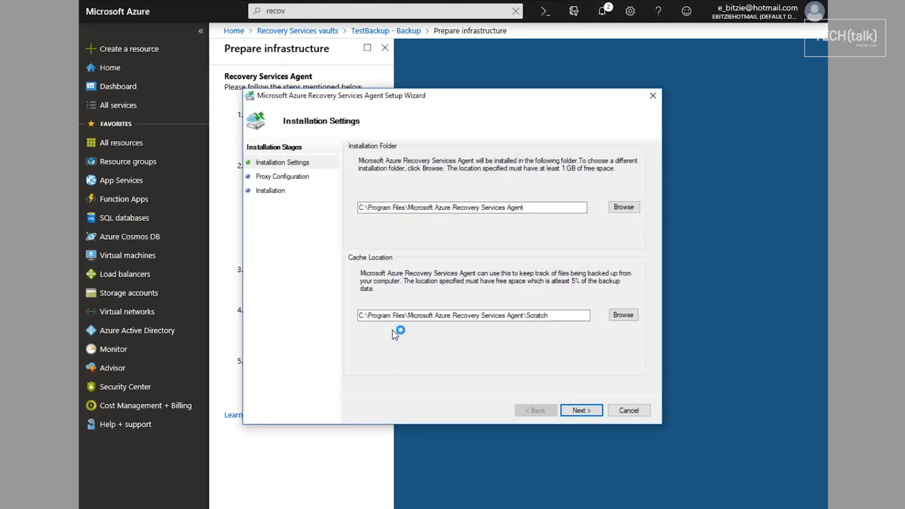
mouse_move(336, 322)
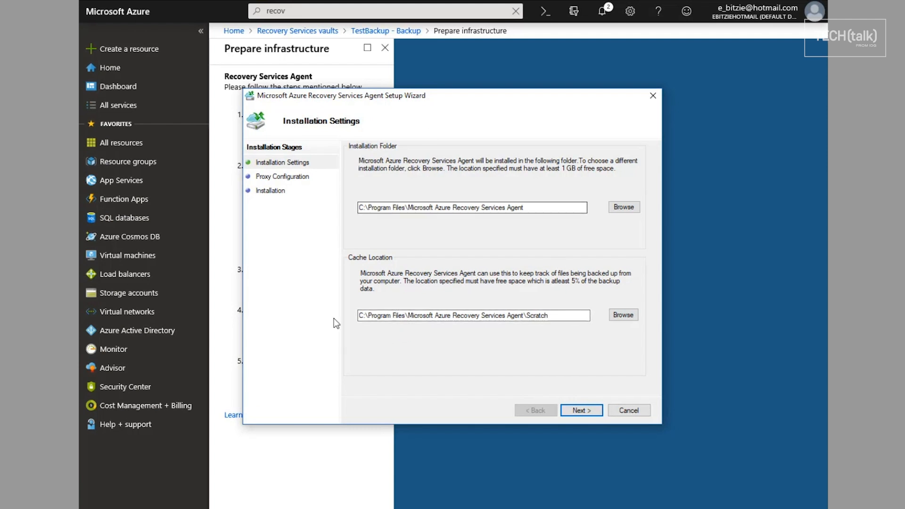
- Install the agent with default folders and proxy settings, then proceed to server registration
click(581, 410)
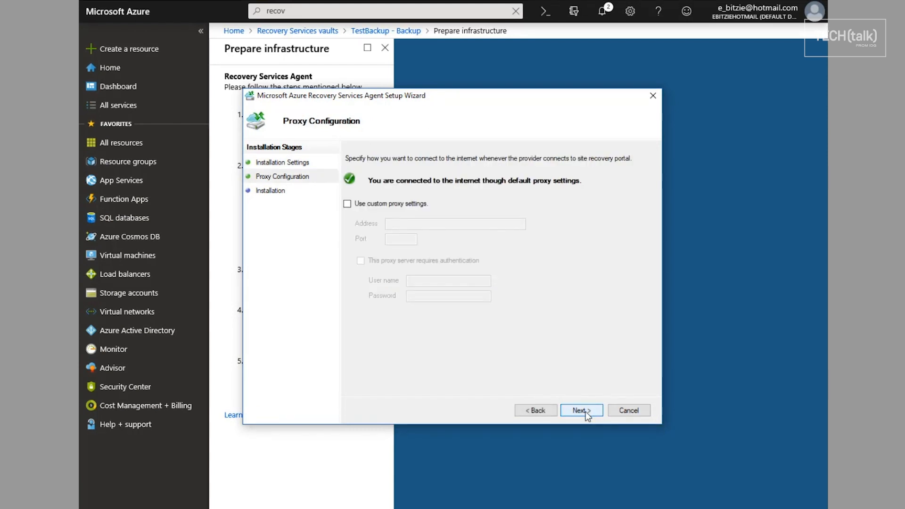
click(582, 410)
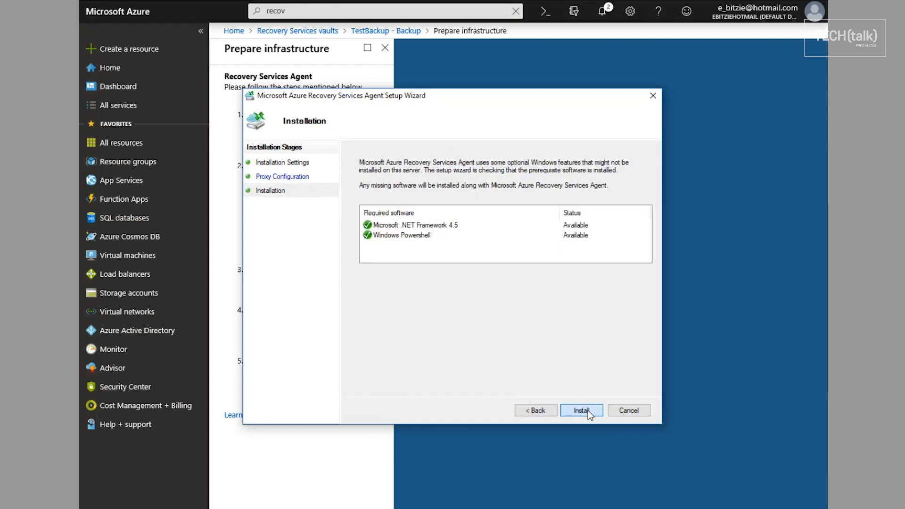
click(581, 410)
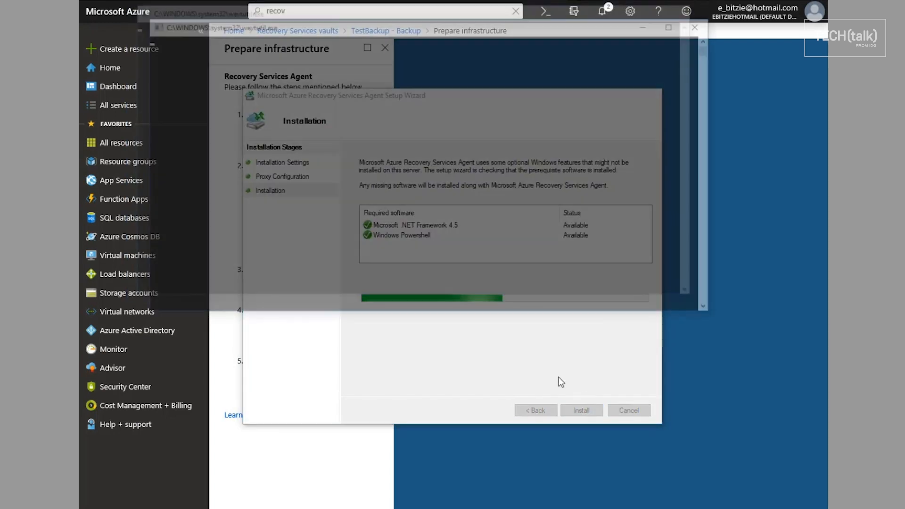
click(581, 410)
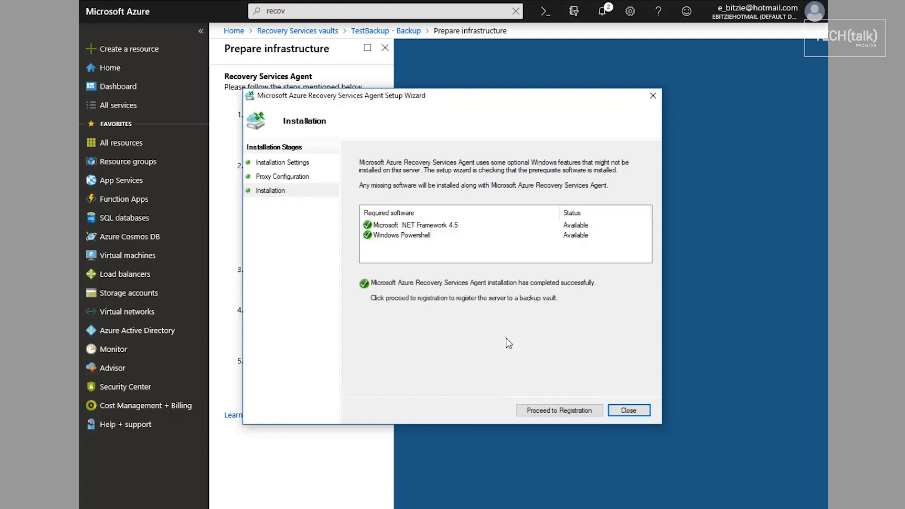
click(558, 410)
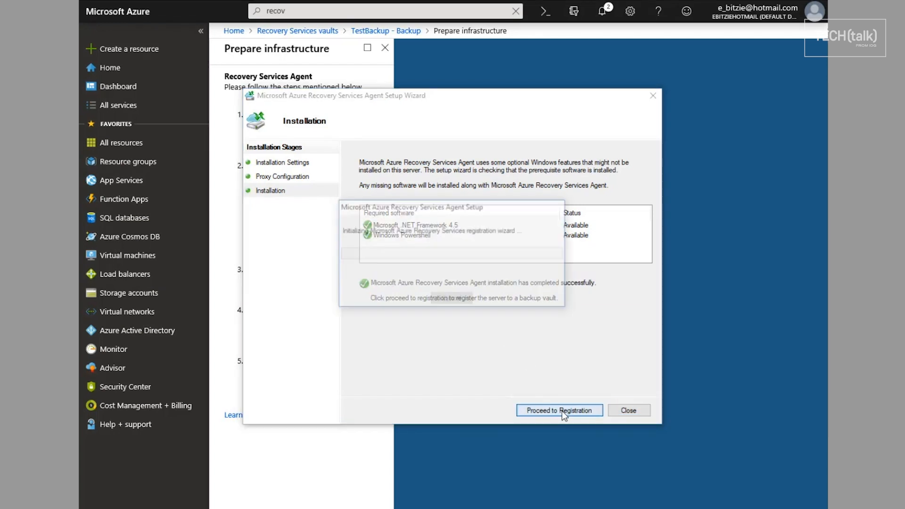
click(558, 410)
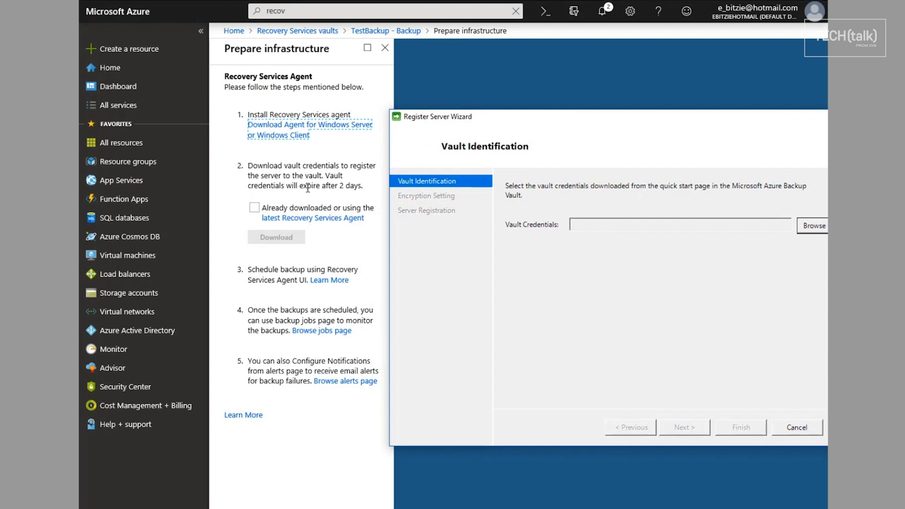
mouse_move(284, 180)
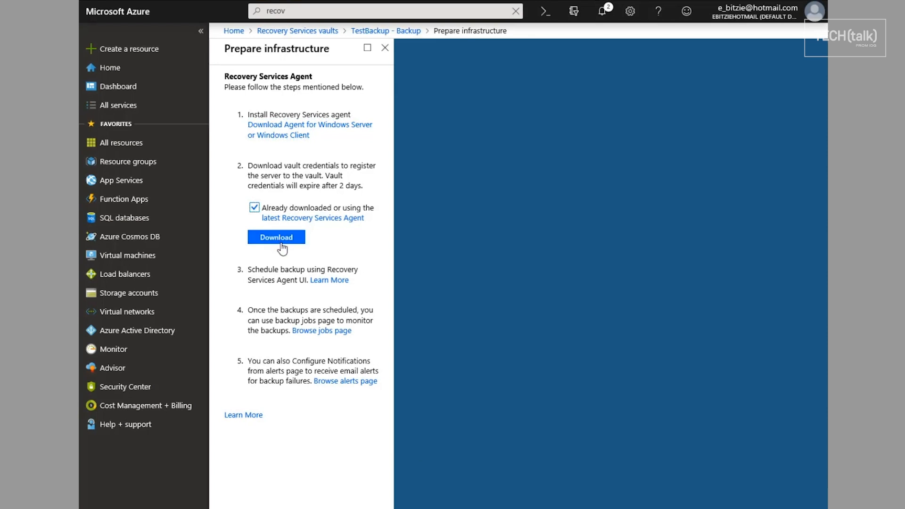
- Download the TestBackup vault credentials file and save it to the Downloads folder
click(276, 236)
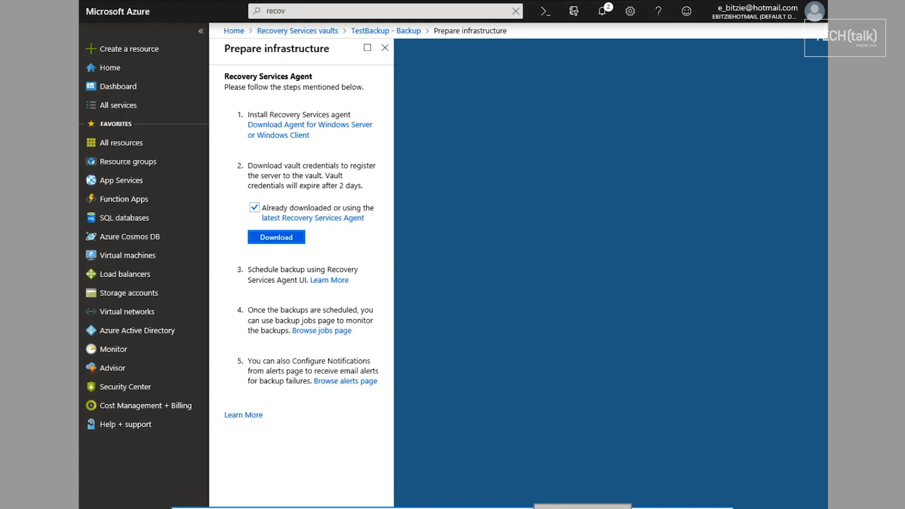
click(275, 236)
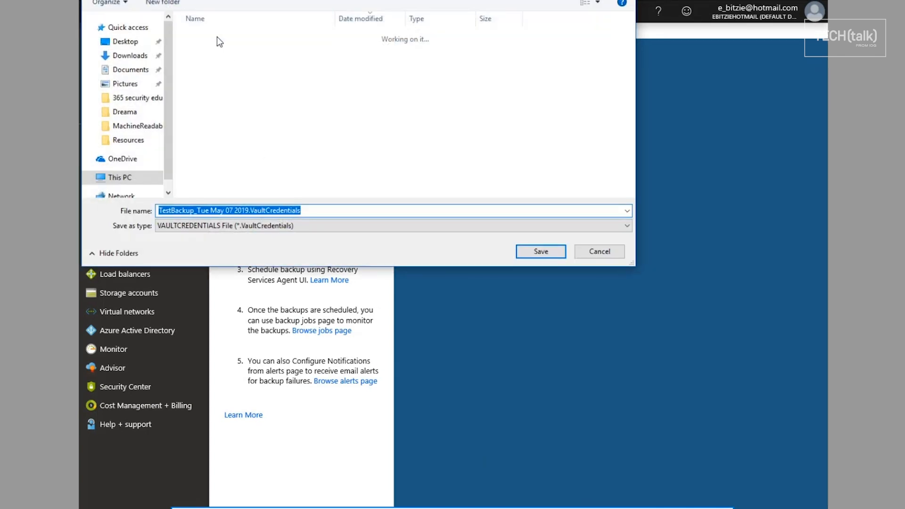
click(129, 56)
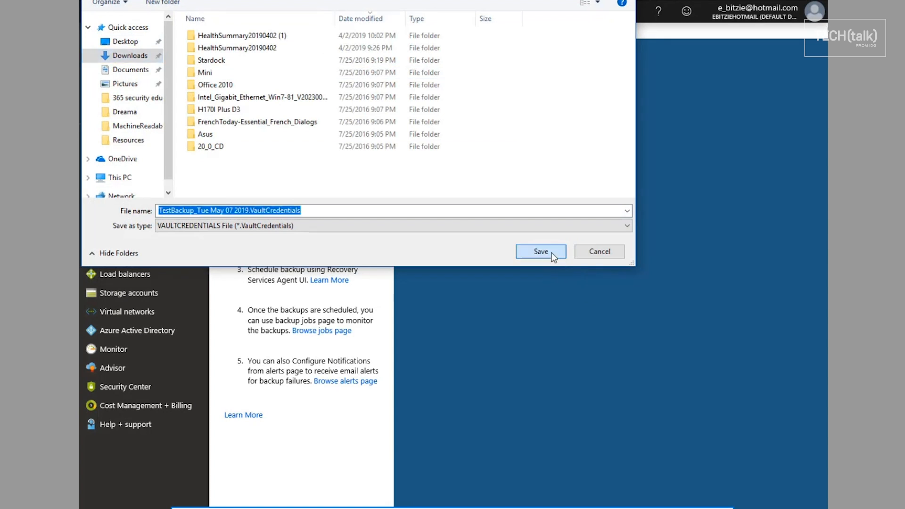
click(539, 251)
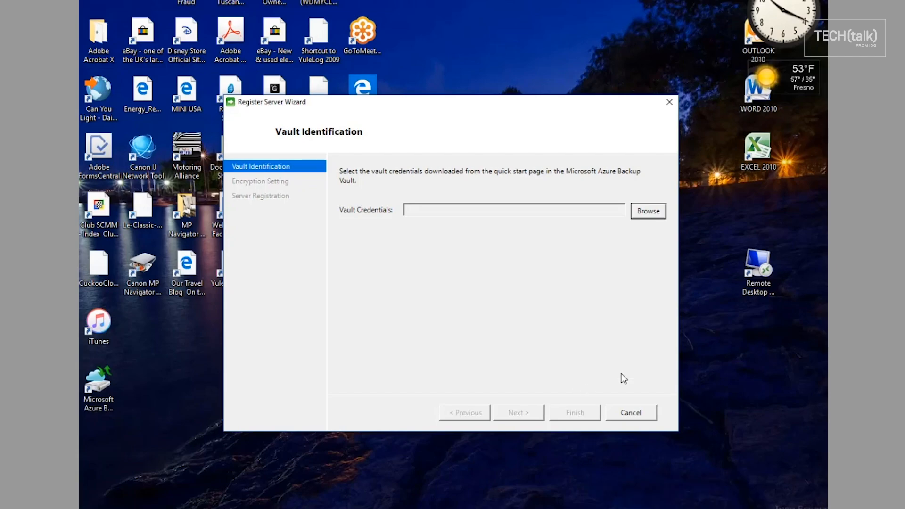
- Register the server using the TestBackup vault credentials file from Downloads
click(648, 210)
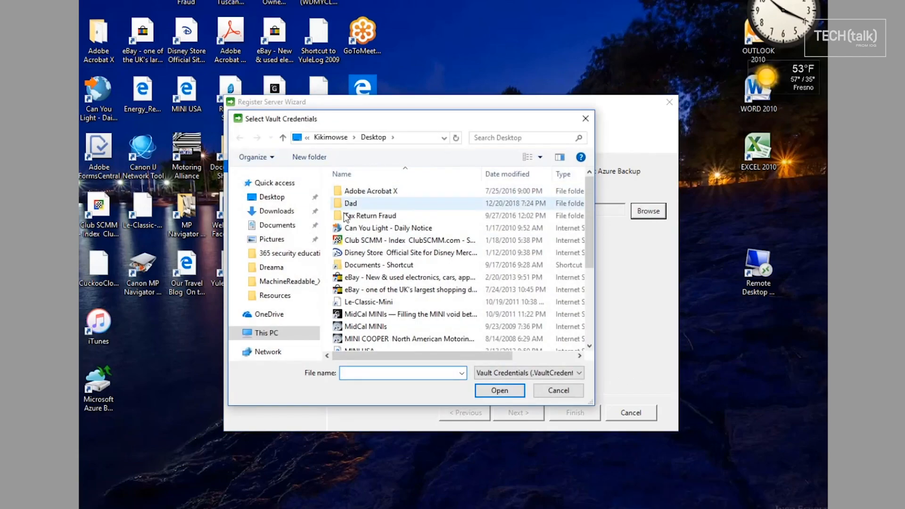
click(276, 211)
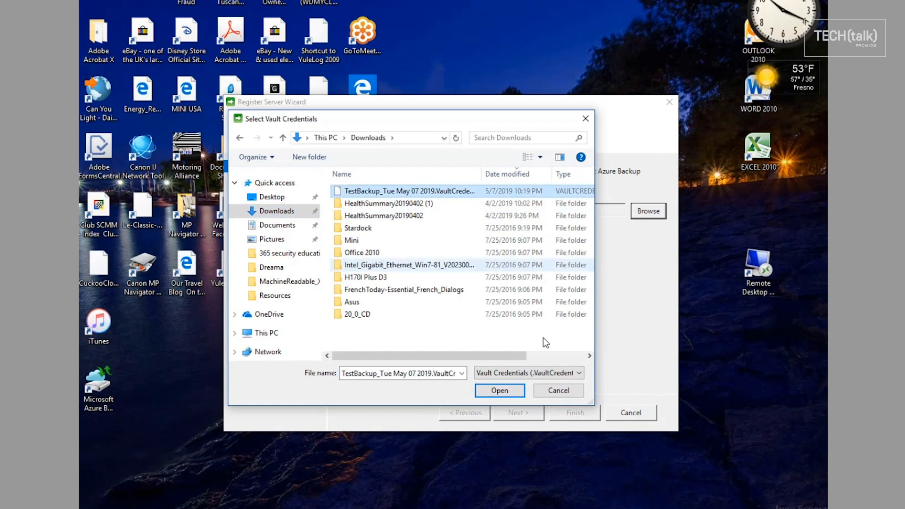
click(499, 390)
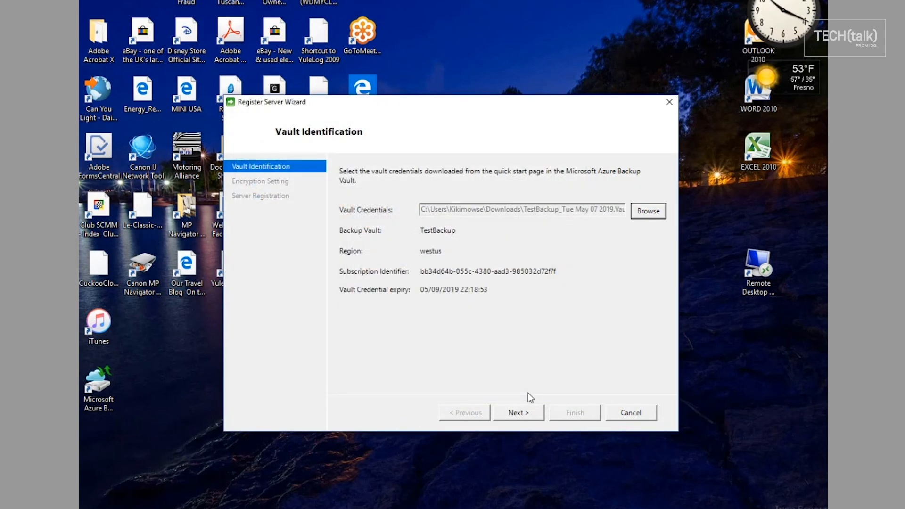
click(517, 411)
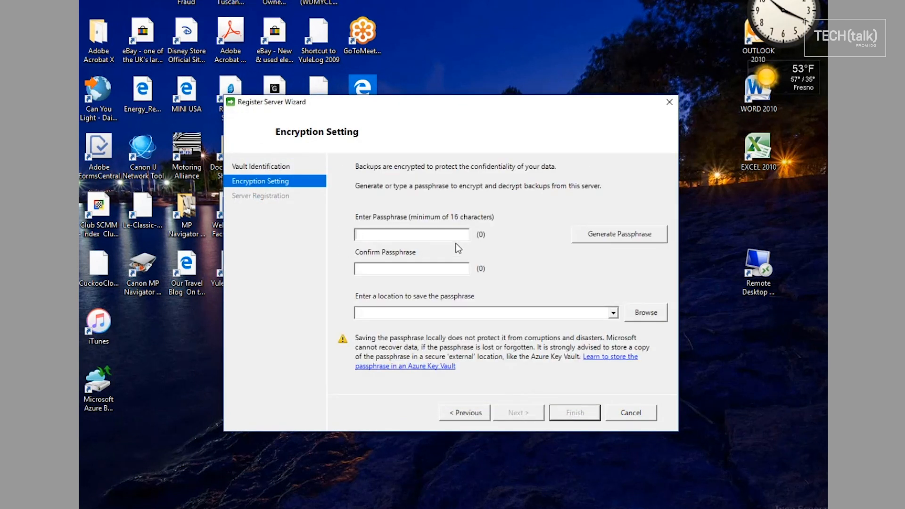
- Generate an encryption passphrase, store it in Downloads and finish registration
click(618, 233)
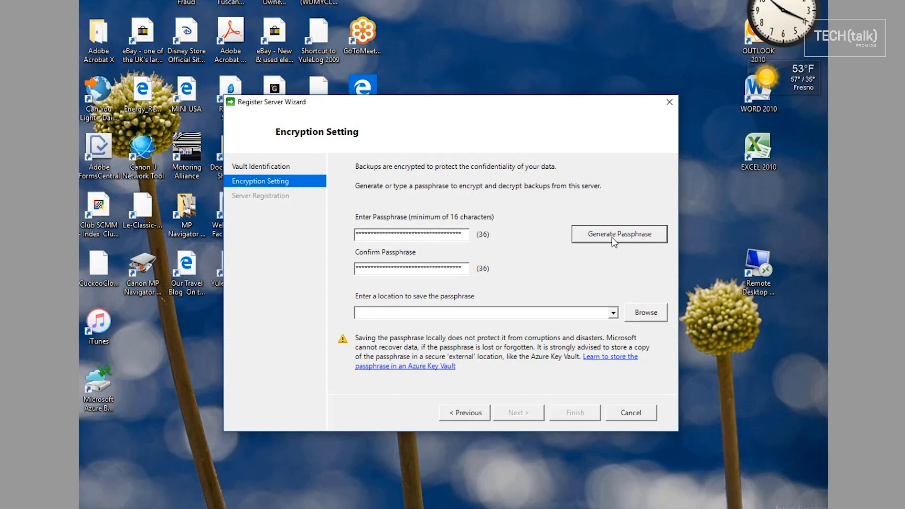
mouse_move(636, 321)
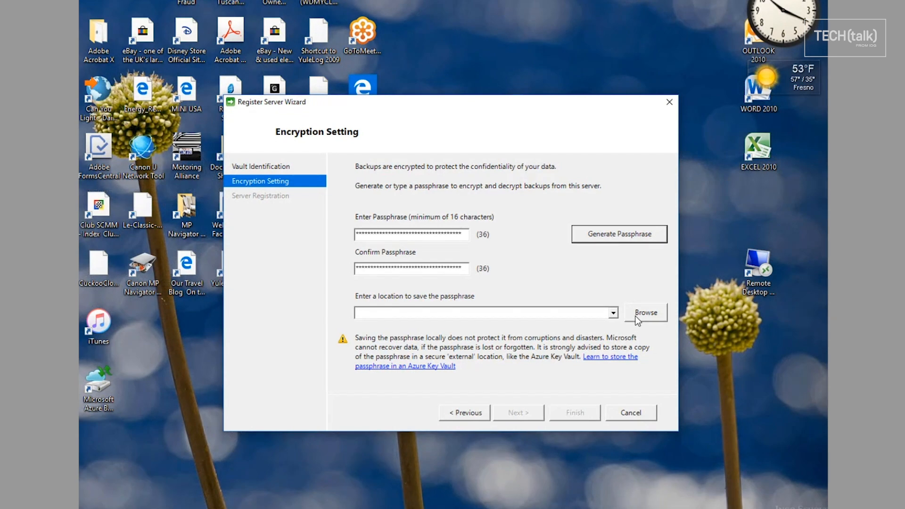
click(644, 312)
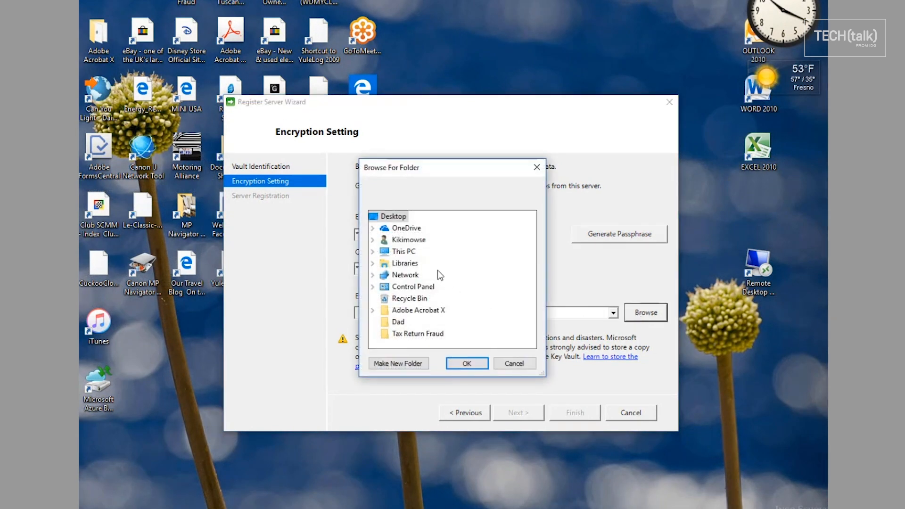
click(372, 240)
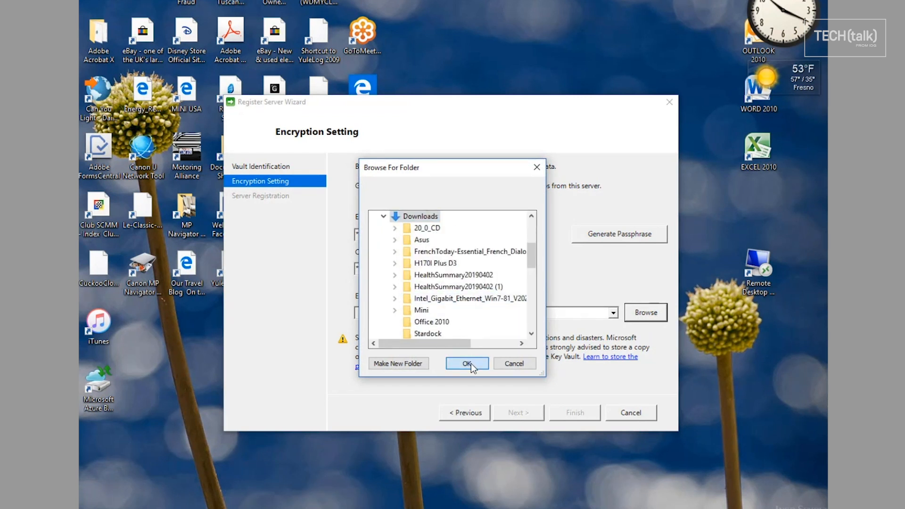
click(467, 363)
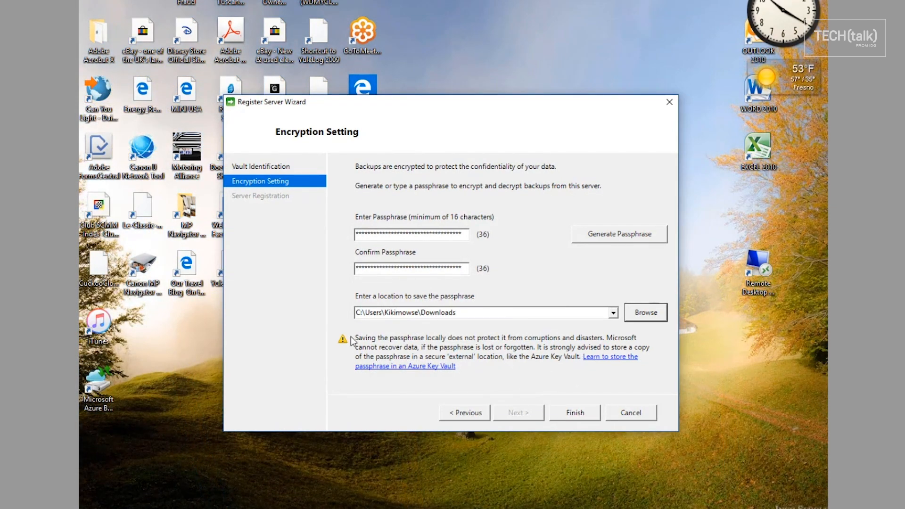
mouse_move(551, 346)
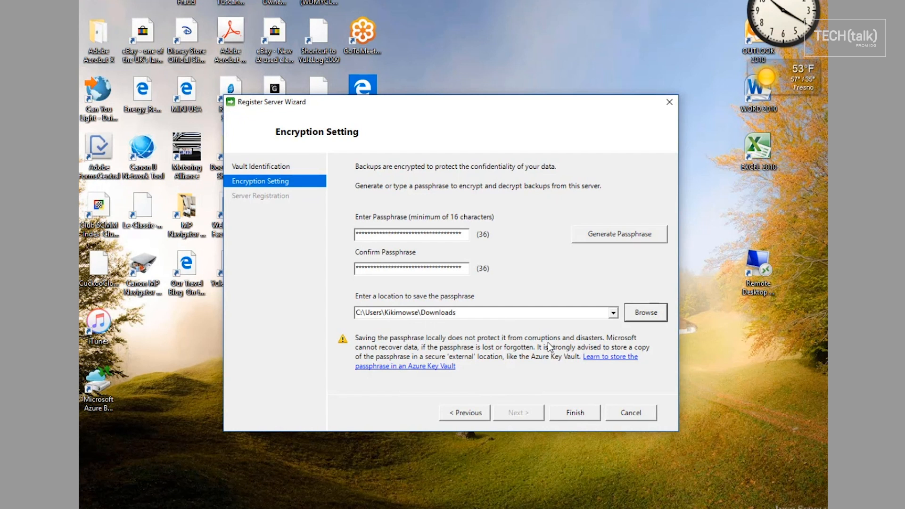
click(574, 416)
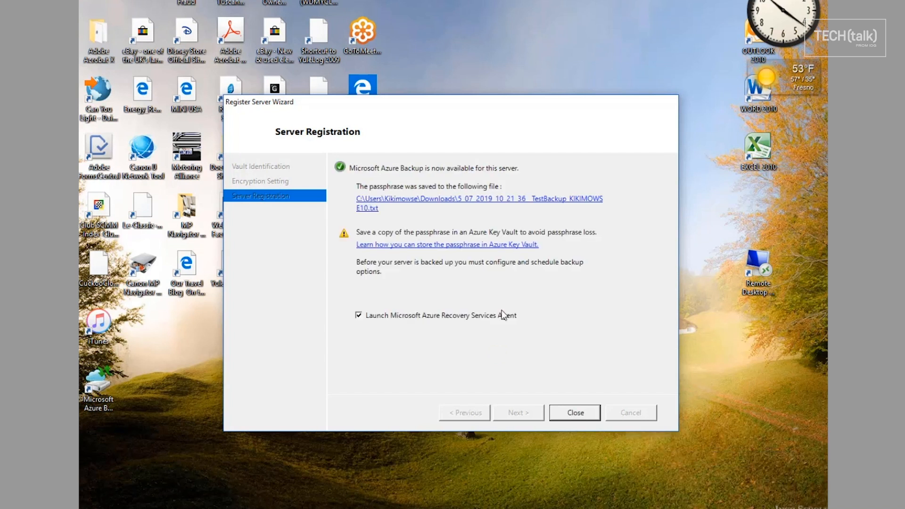
mouse_move(510, 383)
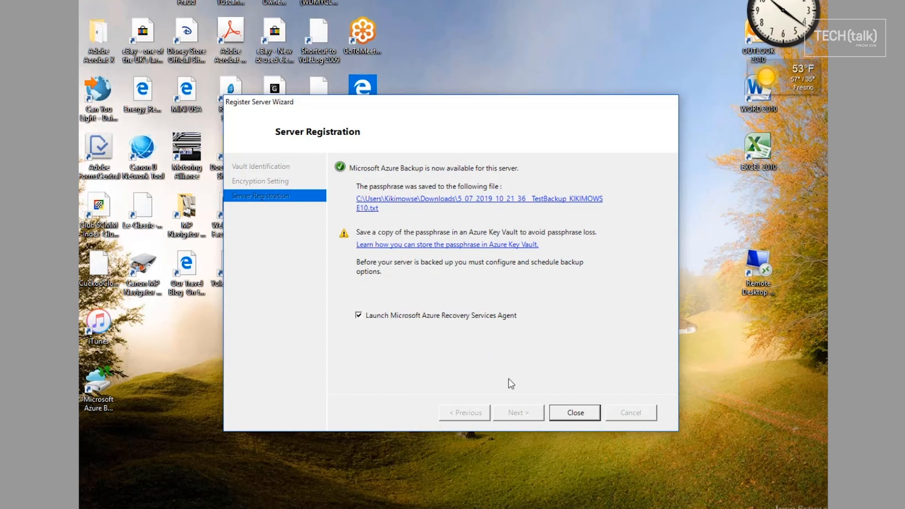
- Close the completed Register Server Wizard with Launch agent kept checked
click(574, 411)
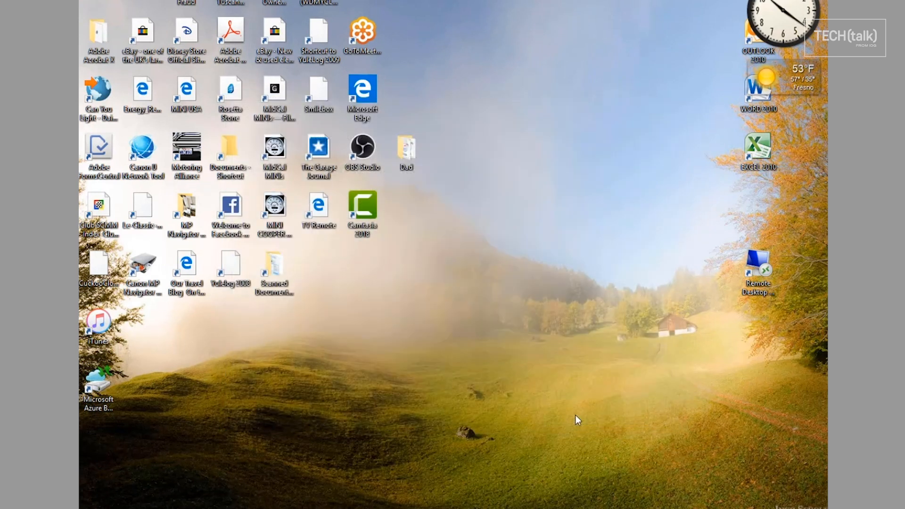
- Launch Microsoft Azure Backup and start a Schedule Backup to choose items
double_click(98, 383)
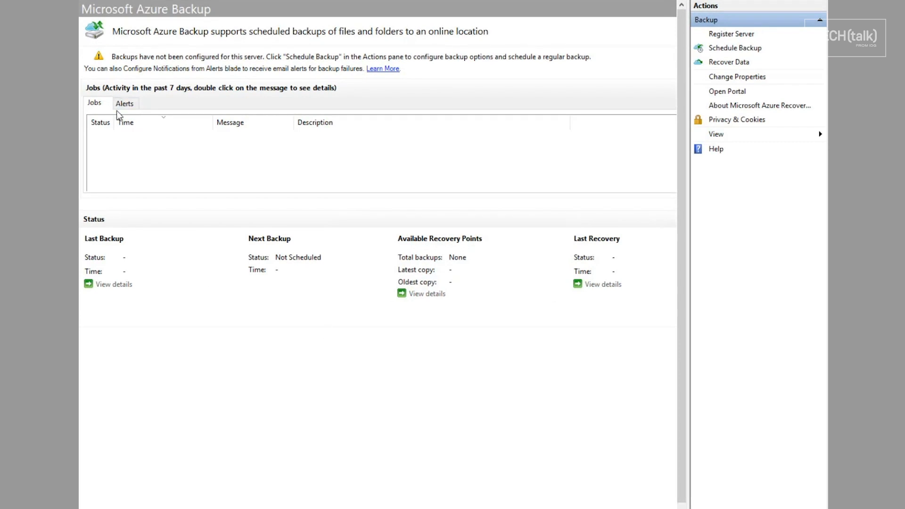
mouse_move(756, 63)
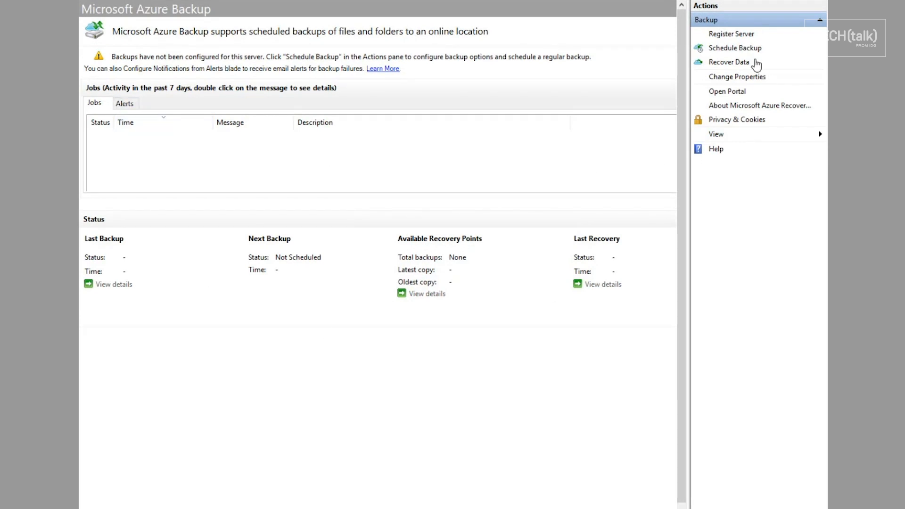
mouse_move(747, 52)
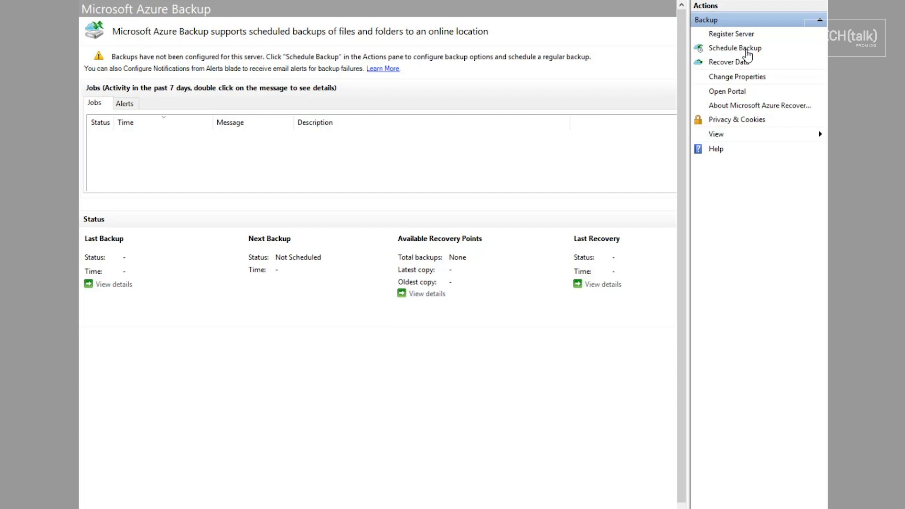
click(734, 49)
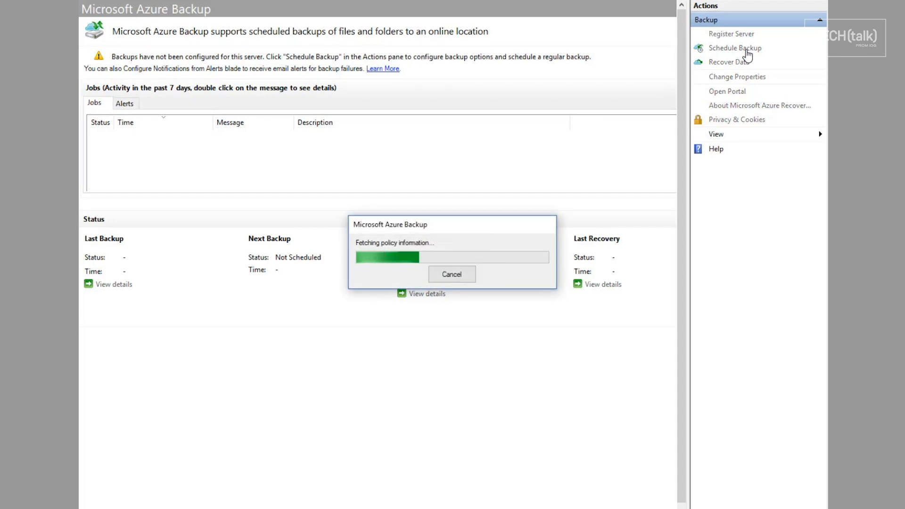
click(734, 48)
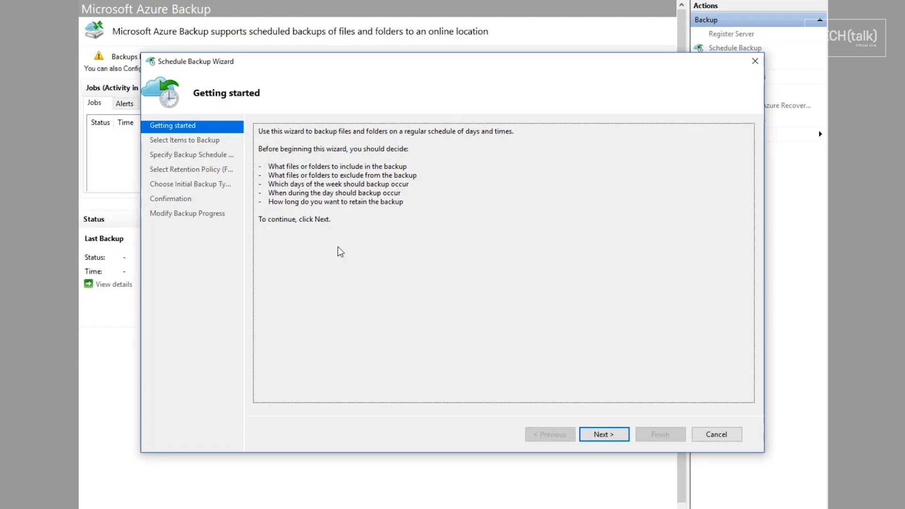
click(603, 434)
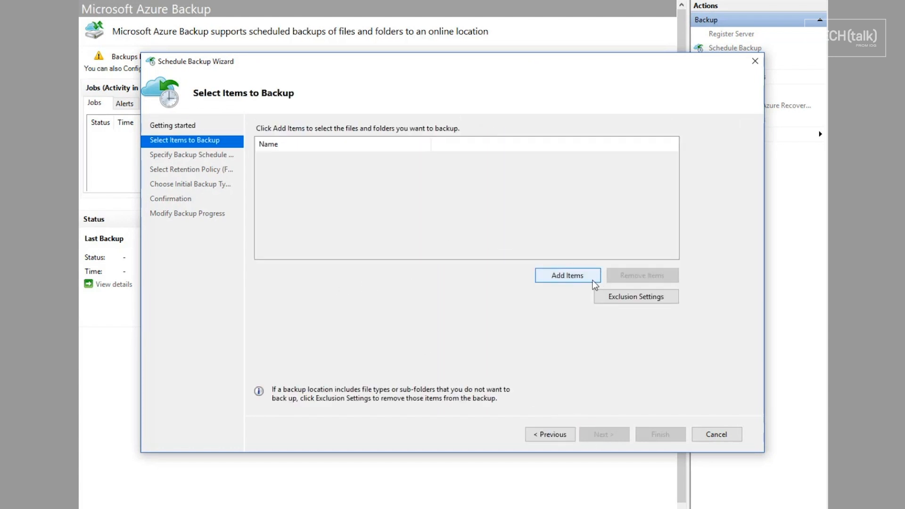
click(567, 276)
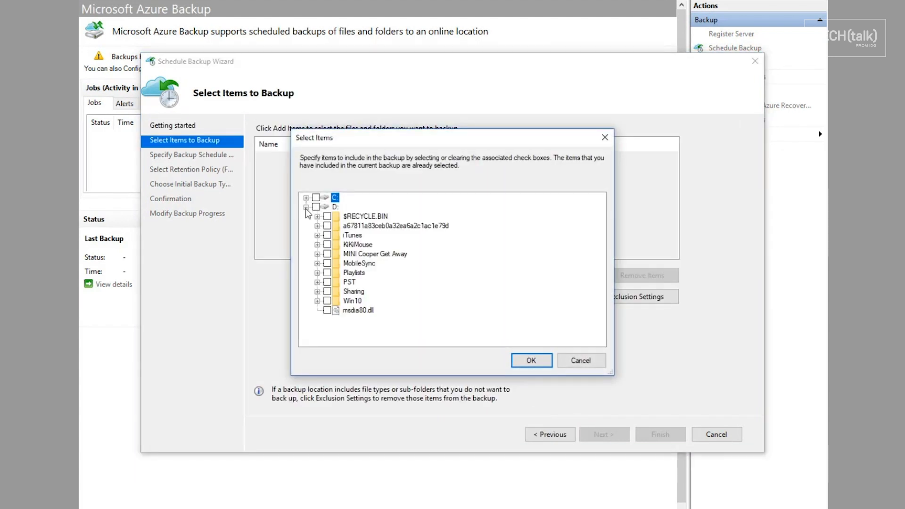
- Add the Downloads folder under C:\Users\profile as the backup item and continue to scheduling
click(307, 197)
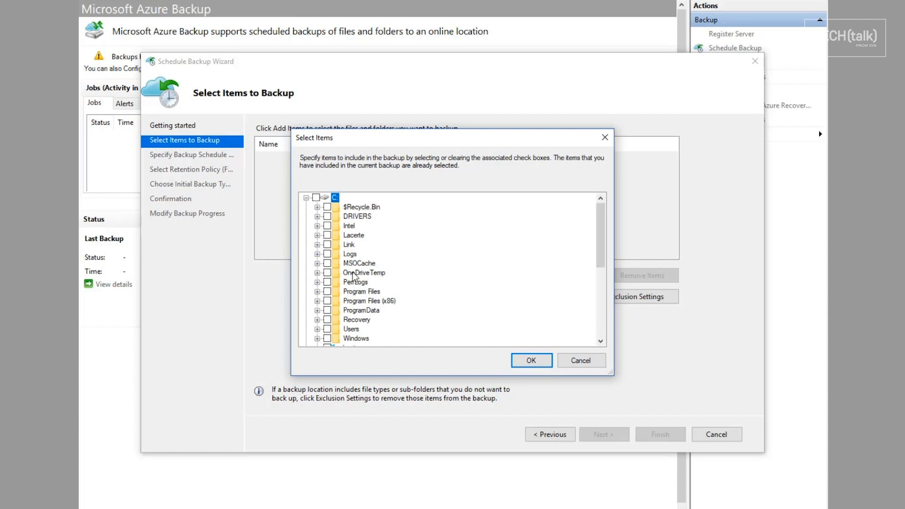
scroll(down, 3)
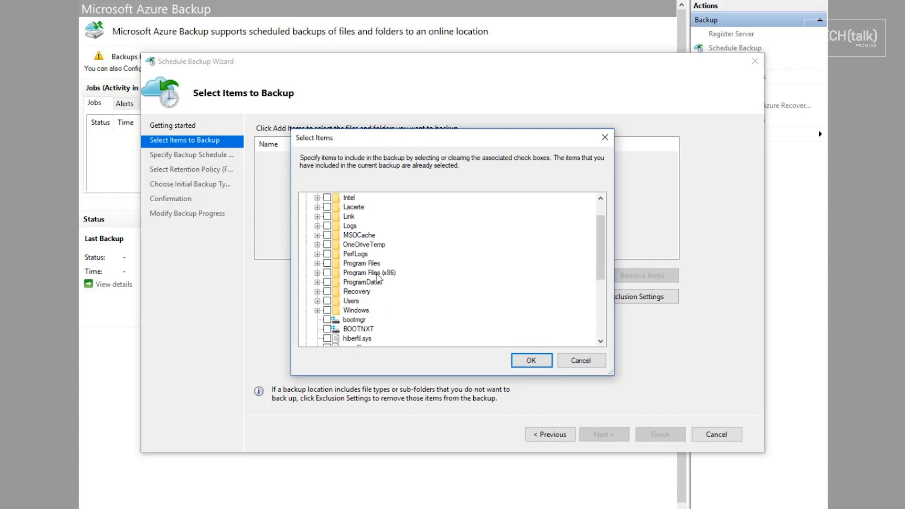
click(317, 300)
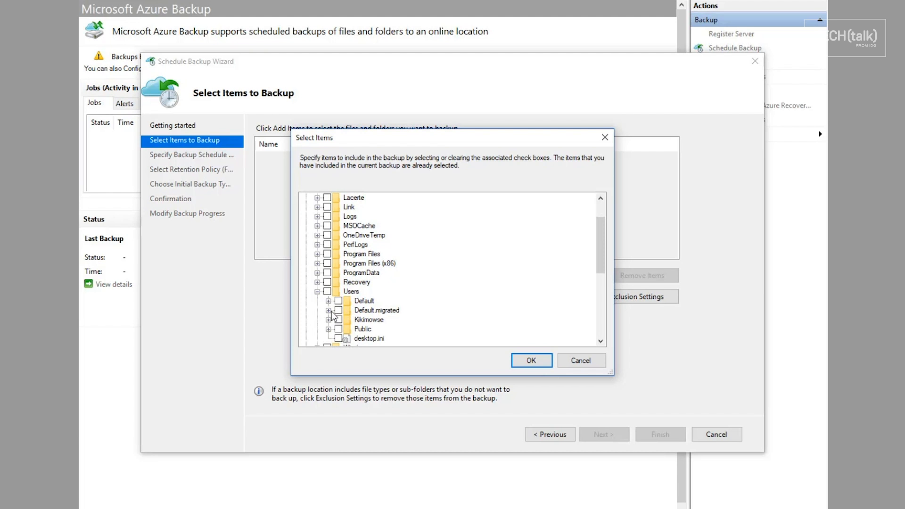
click(329, 319)
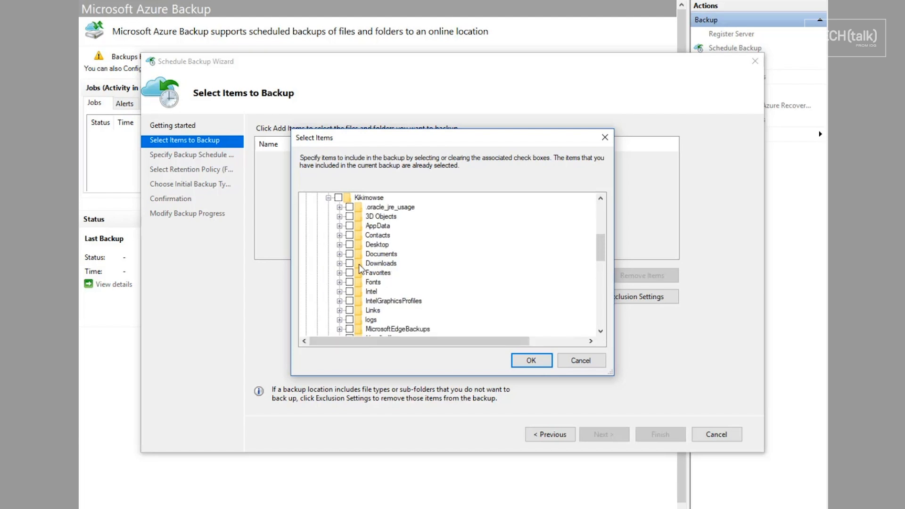
click(529, 360)
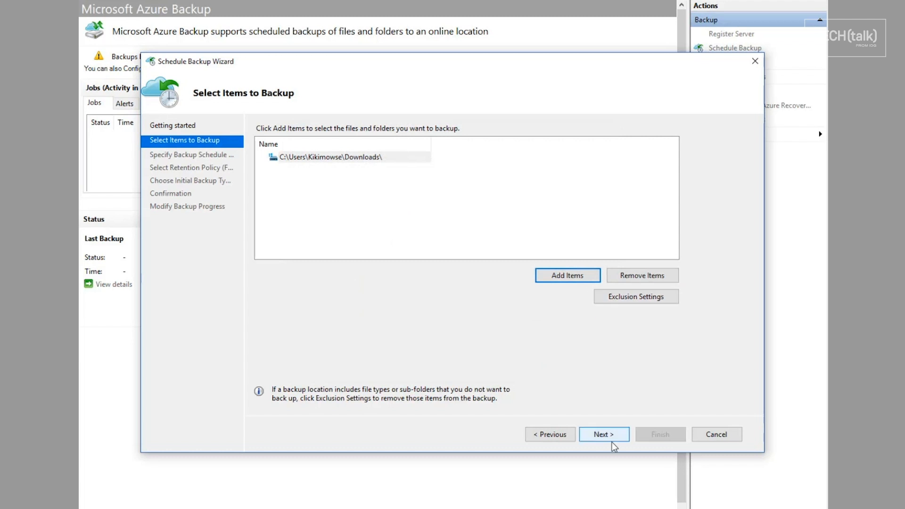
click(604, 433)
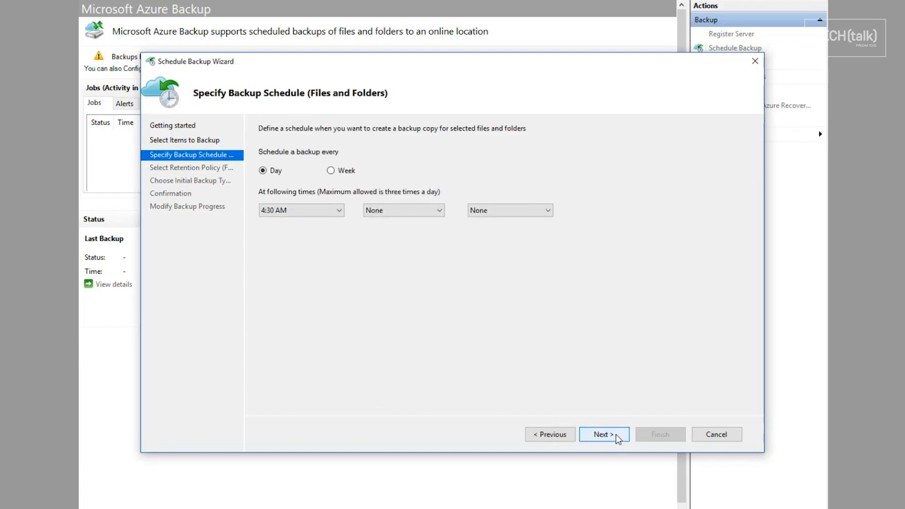
- Accept the daily 4:30 AM schedule, default retention and network initial backup, then finish the wizard
click(603, 434)
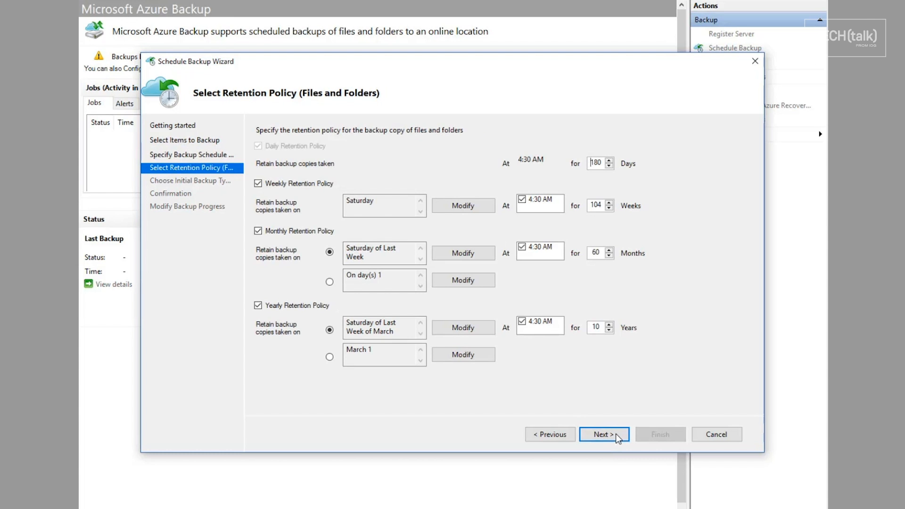
mouse_move(323, 223)
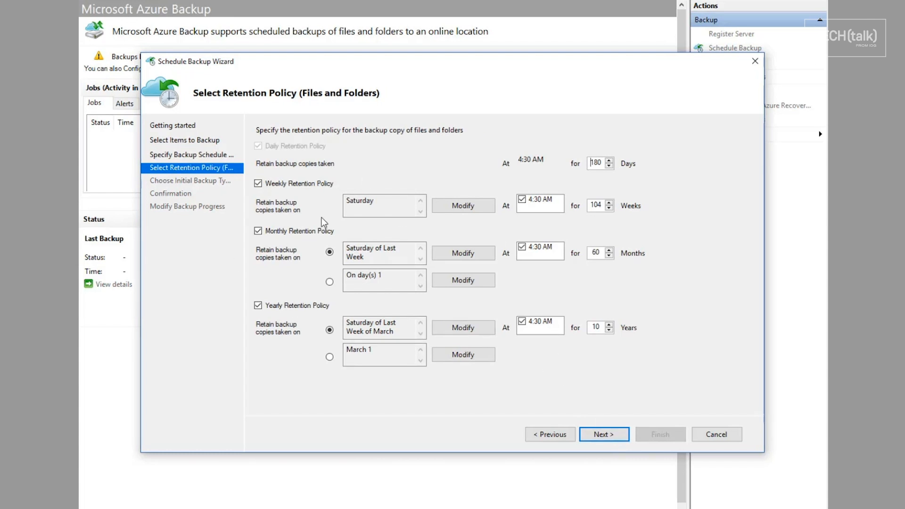
mouse_move(345, 349)
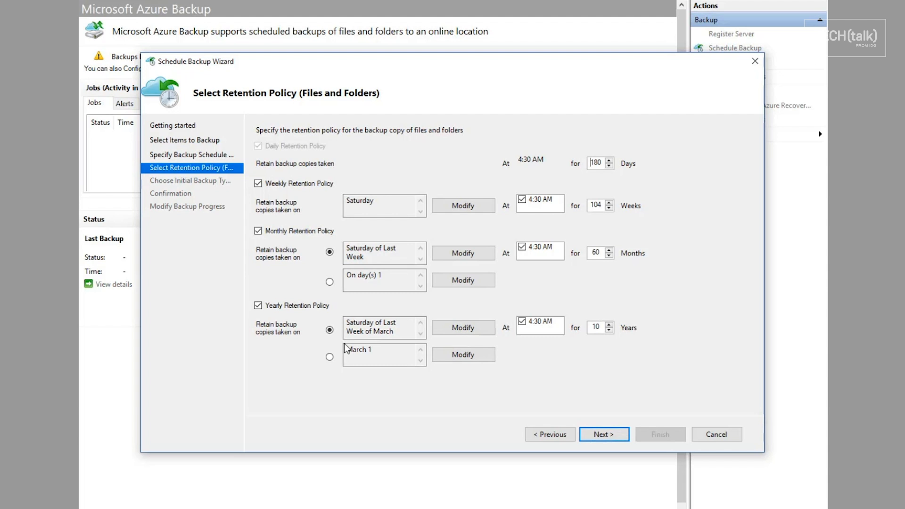
click(603, 433)
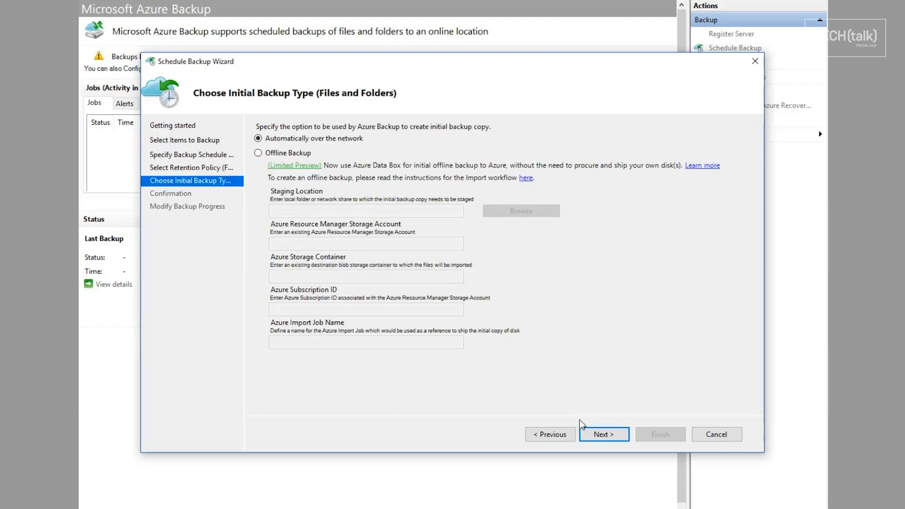
mouse_move(265, 121)
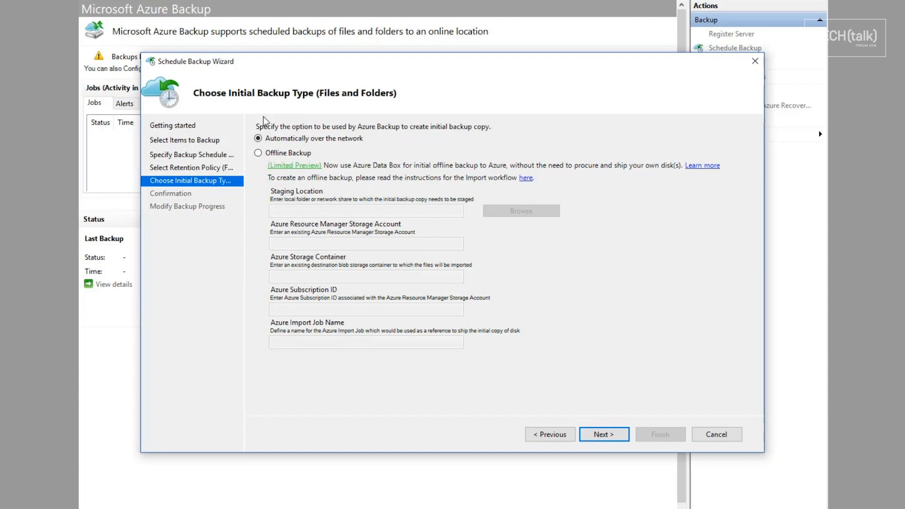
mouse_move(430, 164)
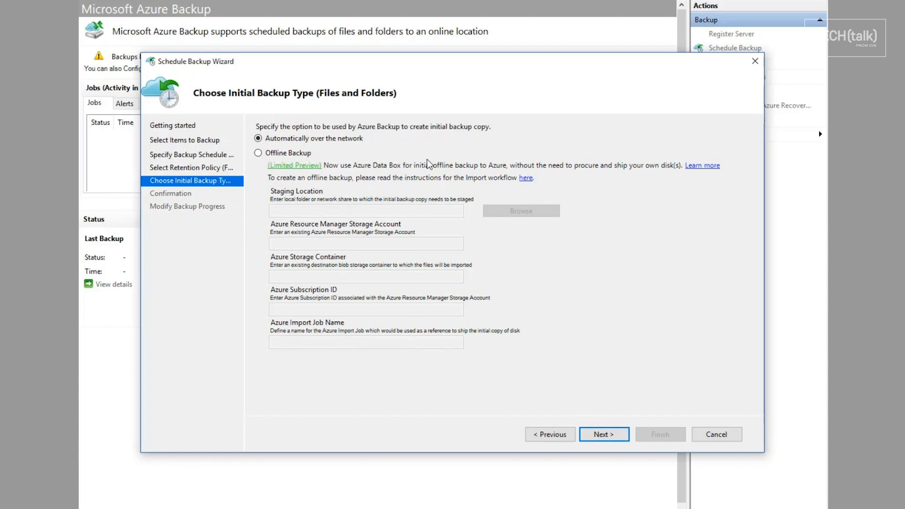
click(604, 434)
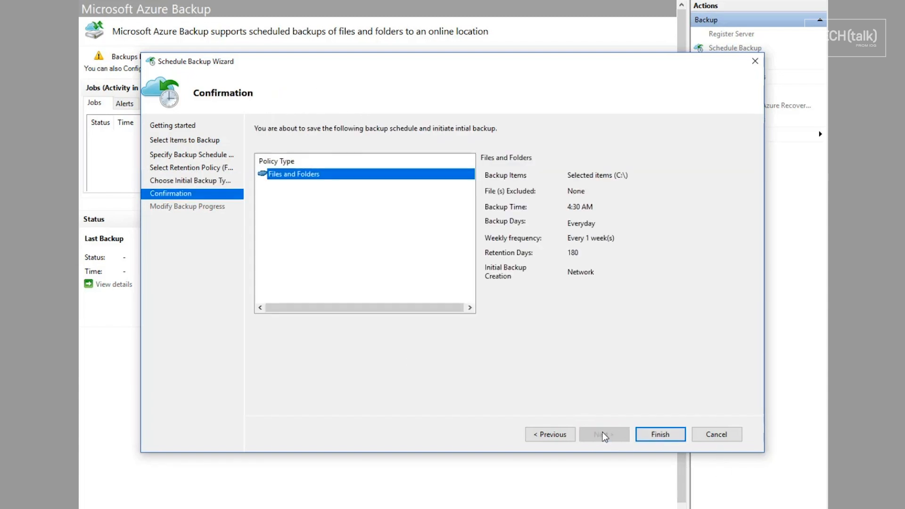
click(660, 433)
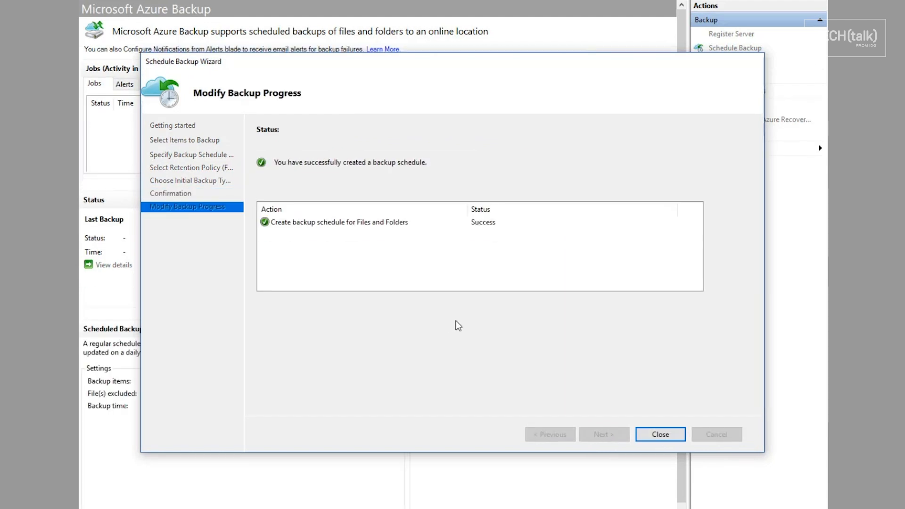
mouse_move(602, 315)
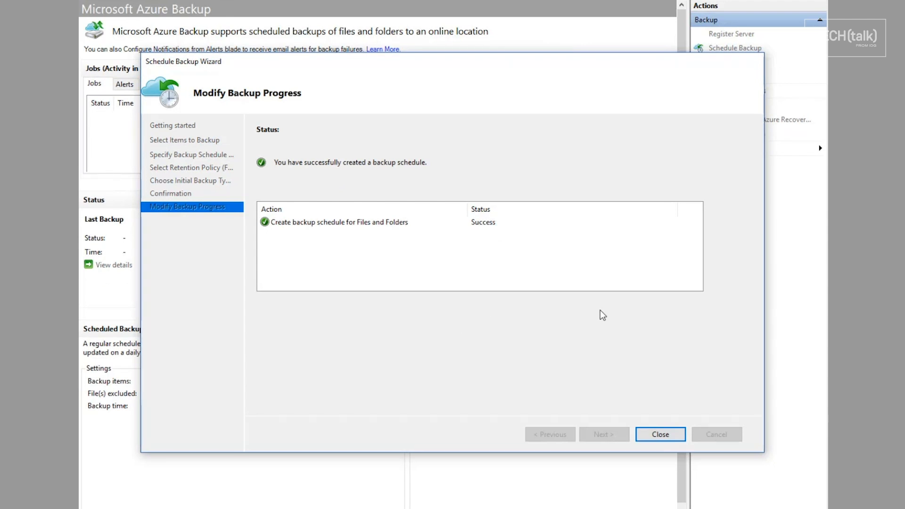